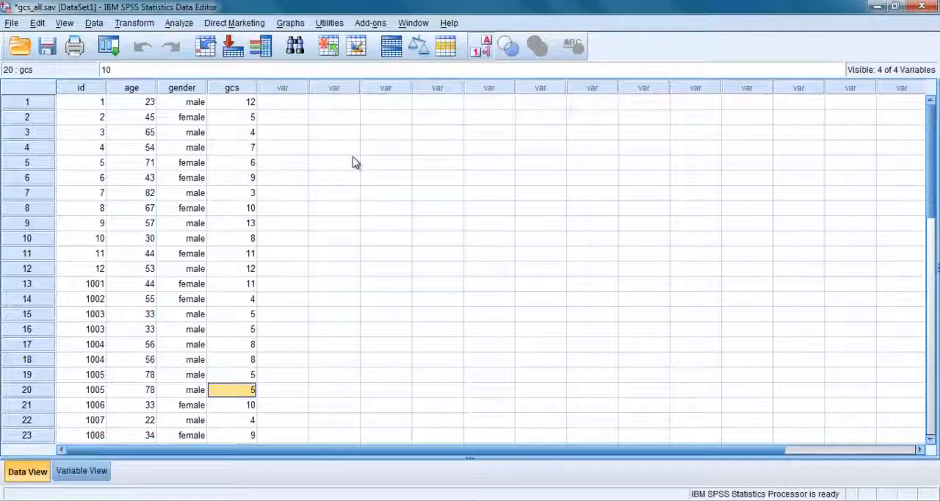
{"action": "mouse_move", "coordinate": [163, 318]}
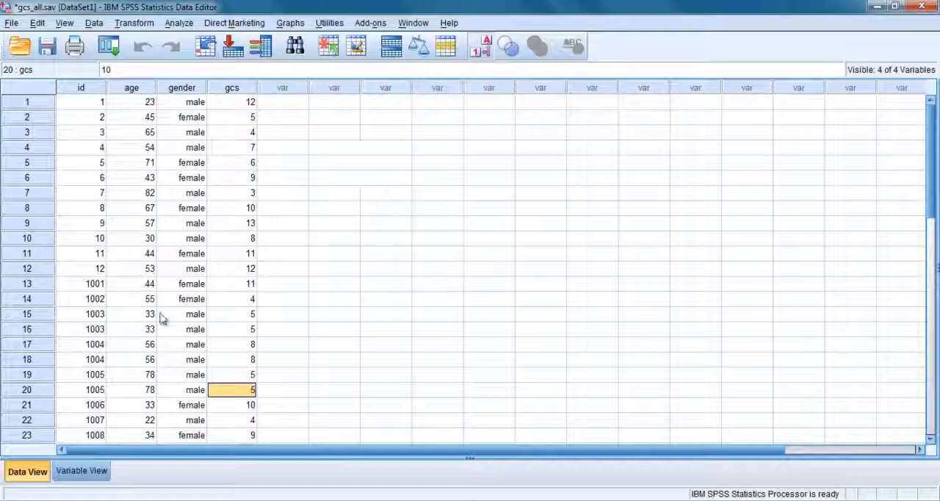
{"action": "mouse_move", "coordinate": [131, 91]}
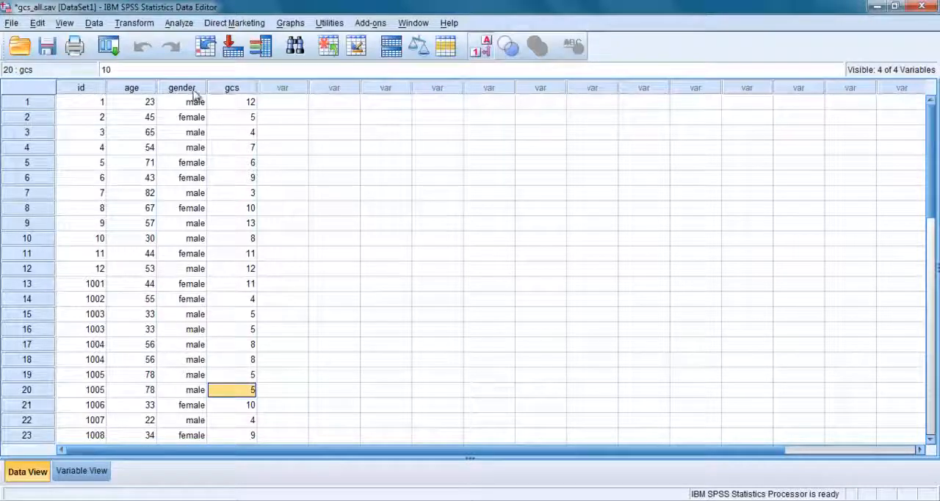
- Sort the cases by age in ascending order via Data > Sort Cases
{"action": "left_click", "coordinate": [132, 88]}
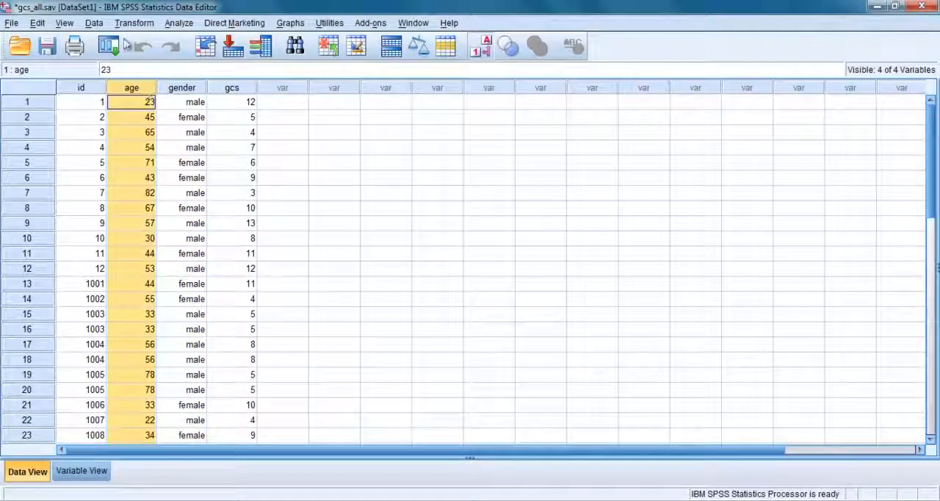
{"action": "left_click", "coordinate": [94, 24]}
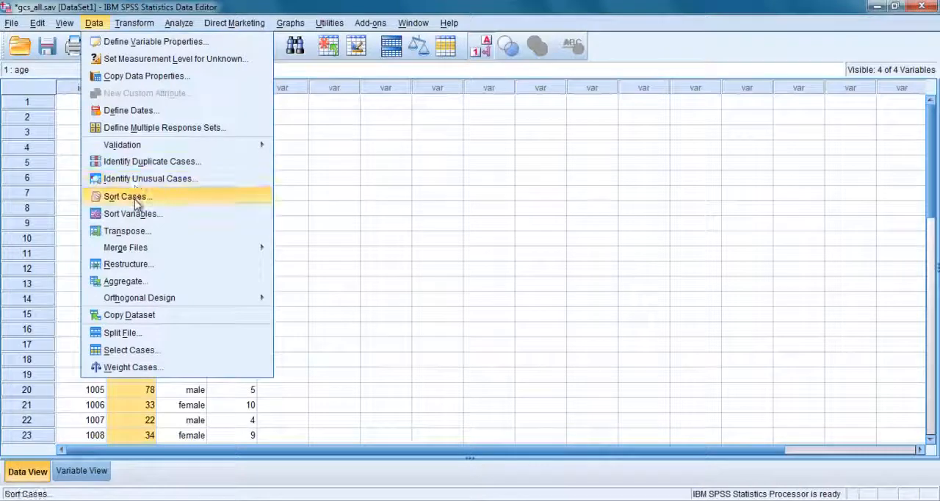
{"action": "left_click", "coordinate": [126, 197]}
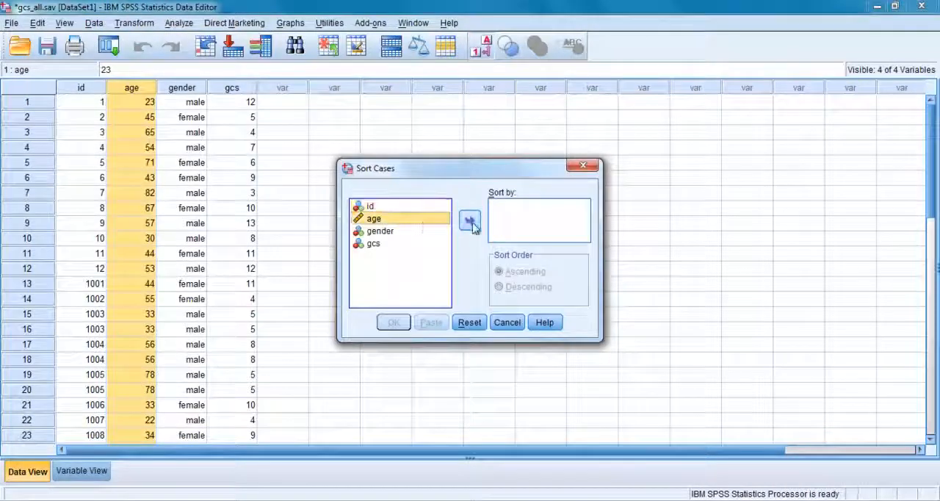
{"action": "left_click", "coordinate": [471, 221]}
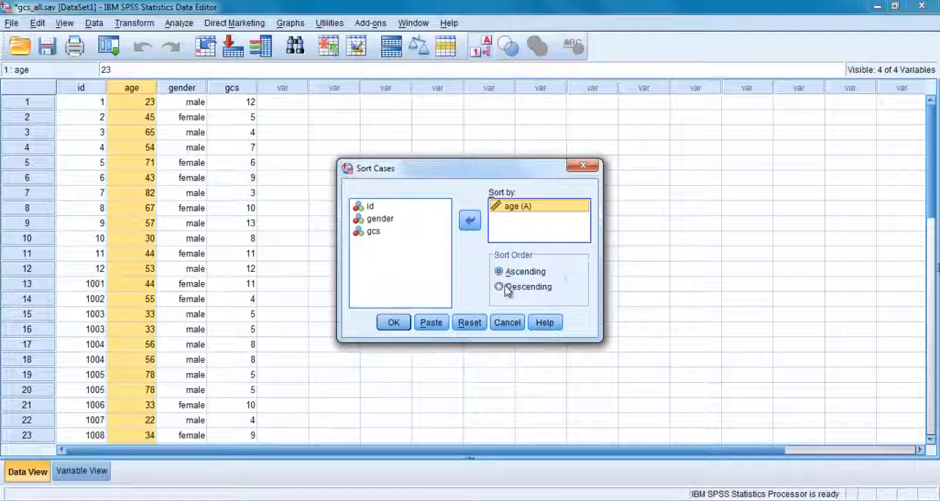
{"action": "left_click", "coordinate": [394, 321]}
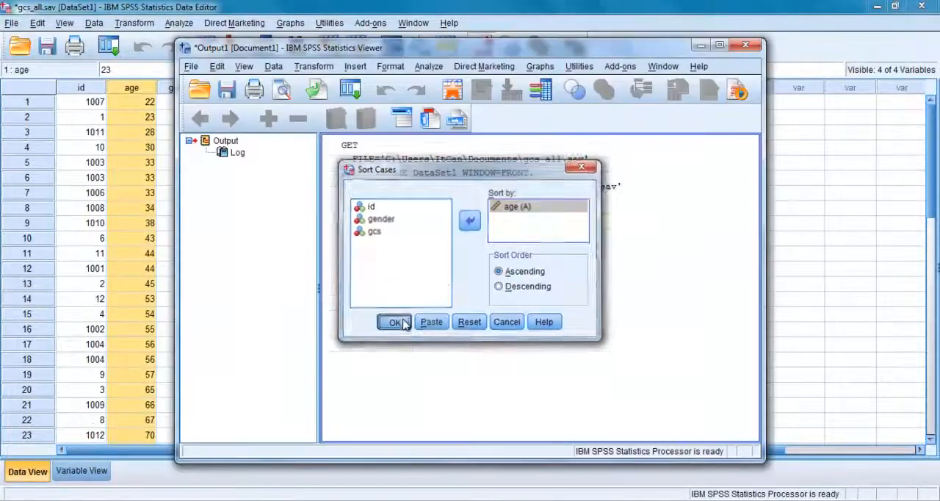
- Re-sort the cases by id to restore the original row order
{"action": "left_click", "coordinate": [395, 321]}
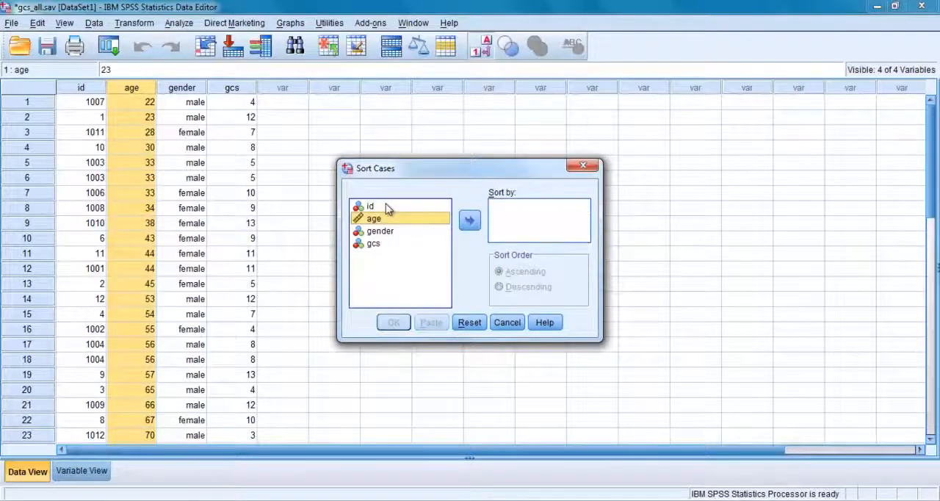
{"action": "left_click", "coordinate": [471, 221]}
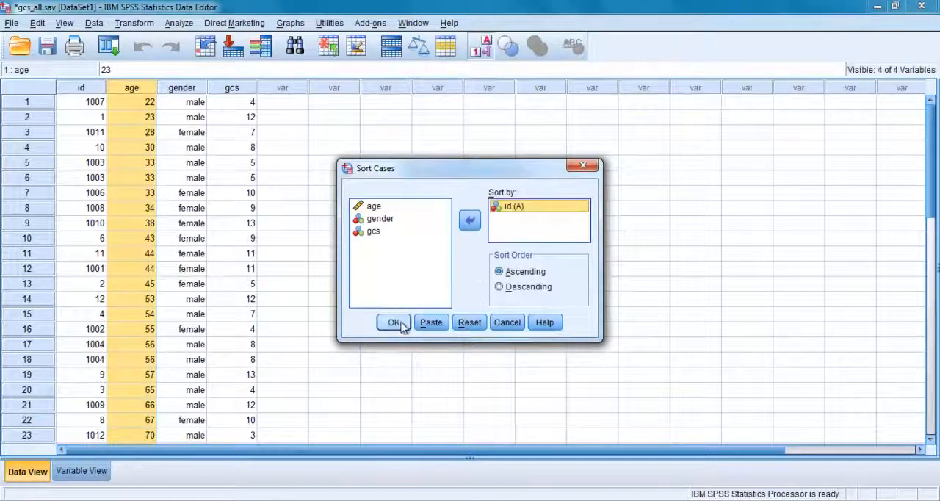
{"action": "left_click", "coordinate": [394, 322]}
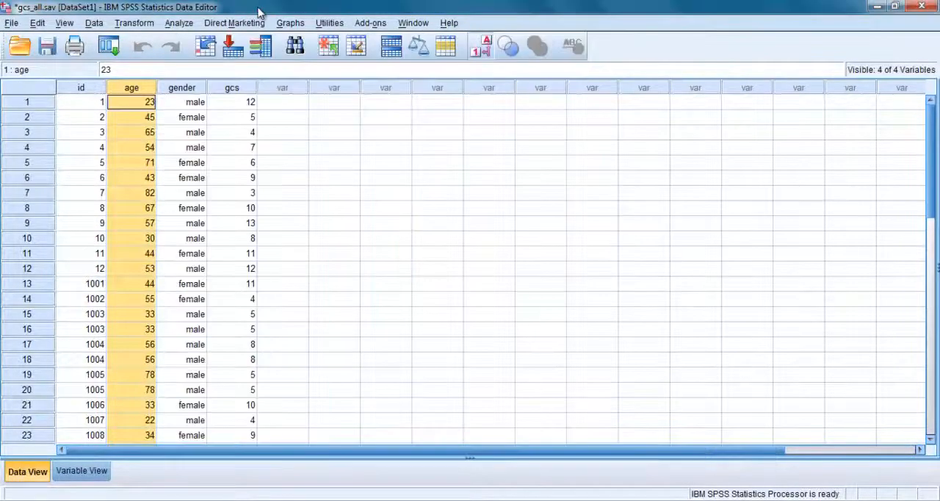
{"action": "mouse_move", "coordinate": [320, 129]}
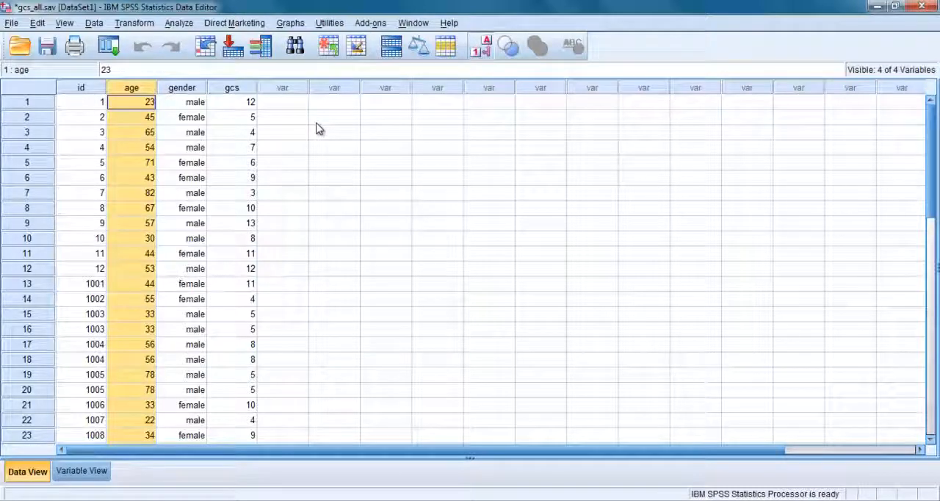
- Split the file by gender using Compare groups, so males appear before females
{"action": "left_click", "coordinate": [183, 89]}
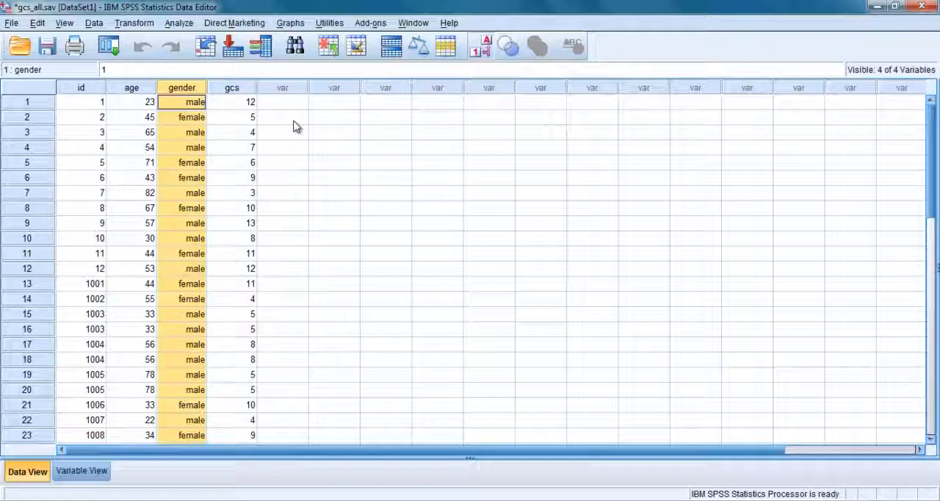
{"action": "left_click", "coordinate": [94, 24]}
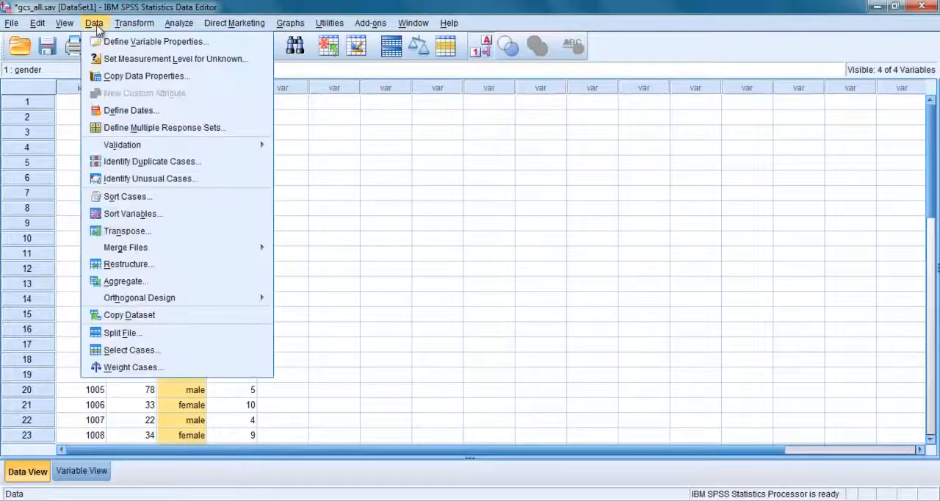
{"action": "mouse_move", "coordinate": [123, 332]}
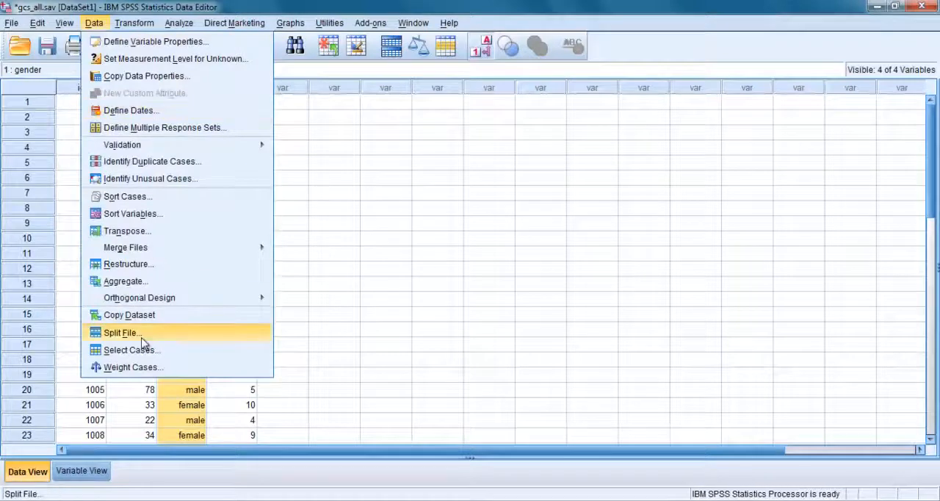
{"action": "left_click", "coordinate": [120, 332]}
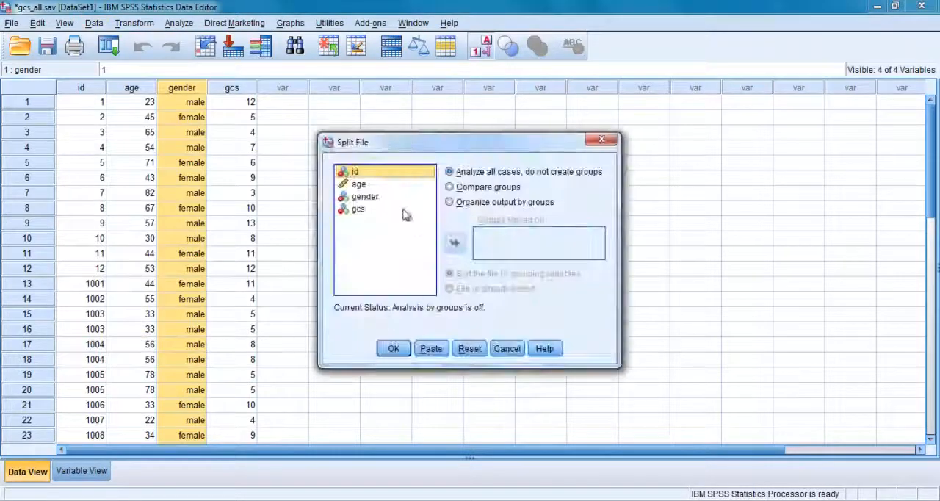
{"action": "left_click", "coordinate": [450, 185]}
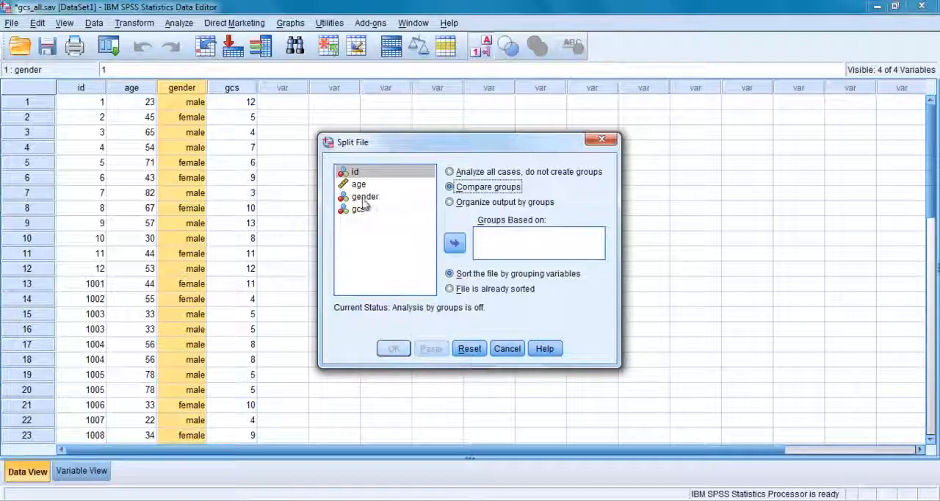
{"action": "left_click", "coordinate": [454, 243]}
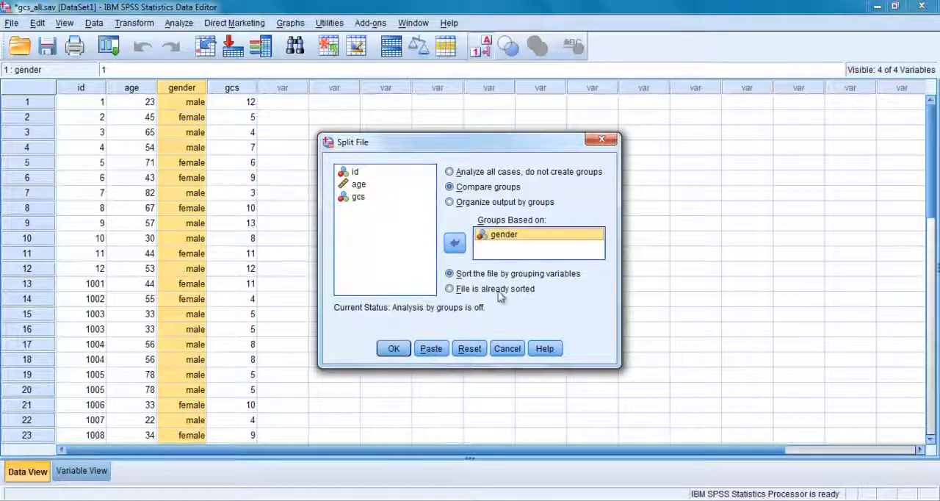
{"action": "left_click", "coordinate": [394, 348]}
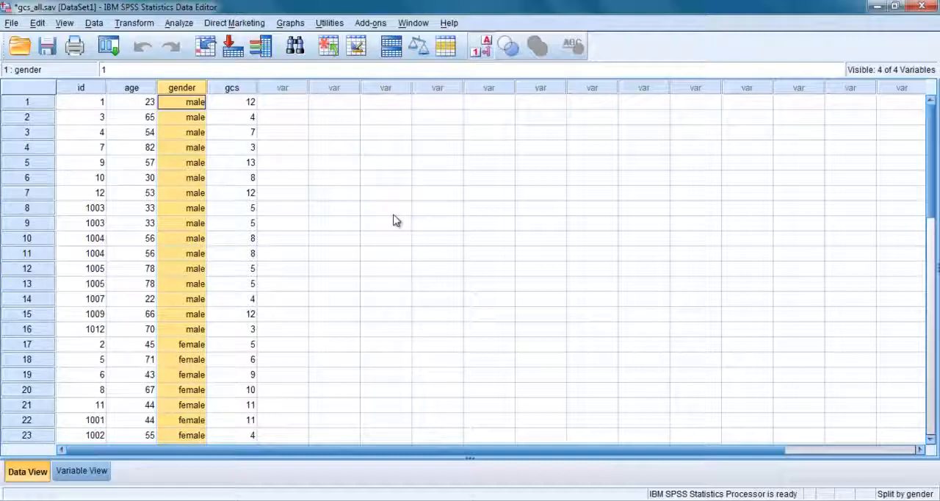
{"action": "scroll", "scroll_direction": "down", "scroll_amount": 3}
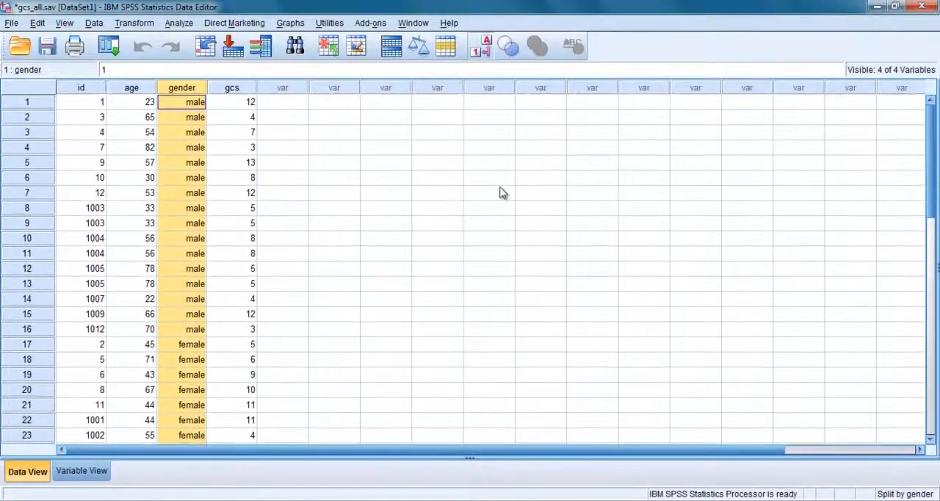
{"action": "mouse_move", "coordinate": [340, 234]}
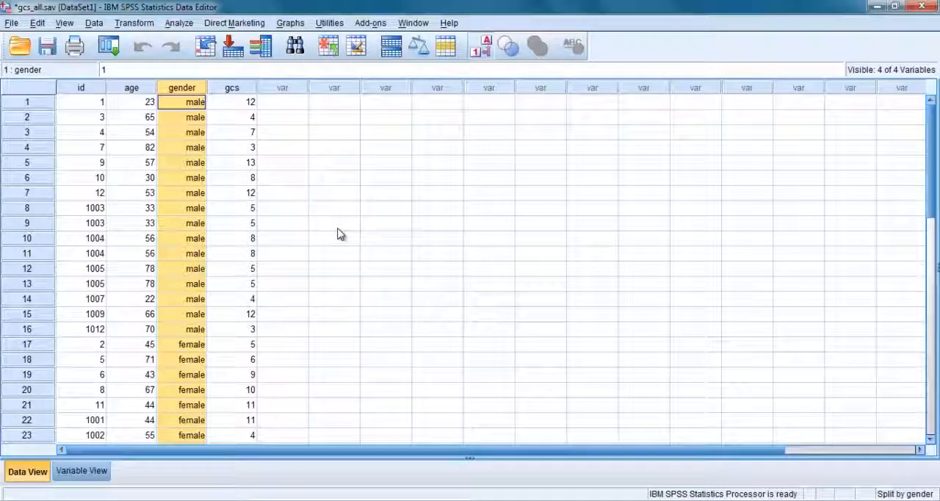
- Switch Split File back to Analyze all cases, removing the gender split
{"action": "left_click", "coordinate": [94, 24]}
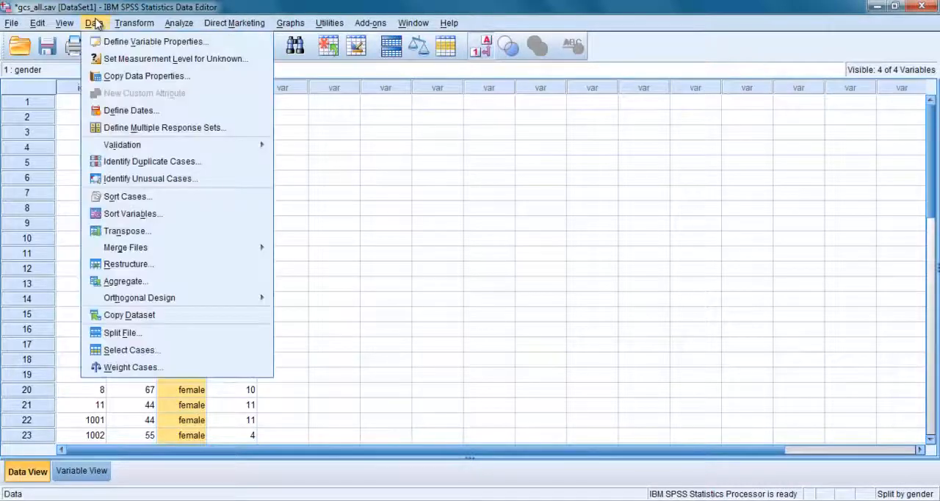
{"action": "left_click", "coordinate": [122, 332]}
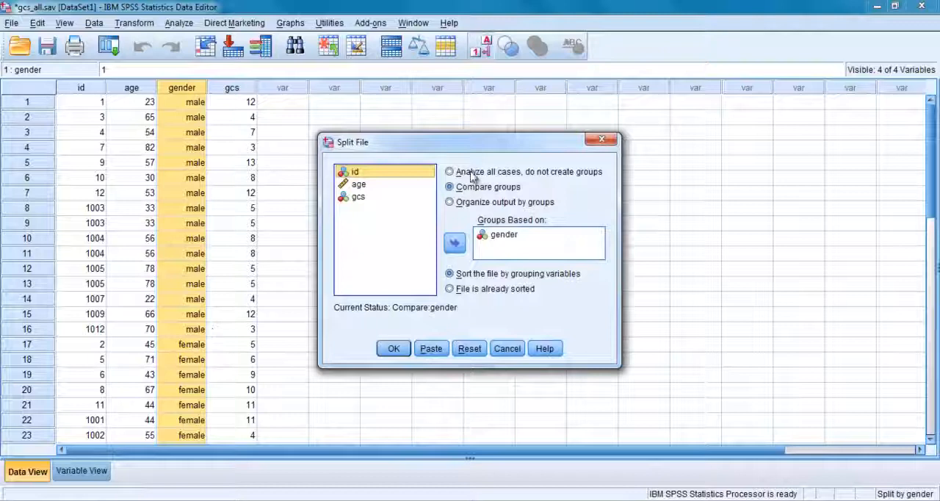
{"action": "left_click", "coordinate": [450, 170]}
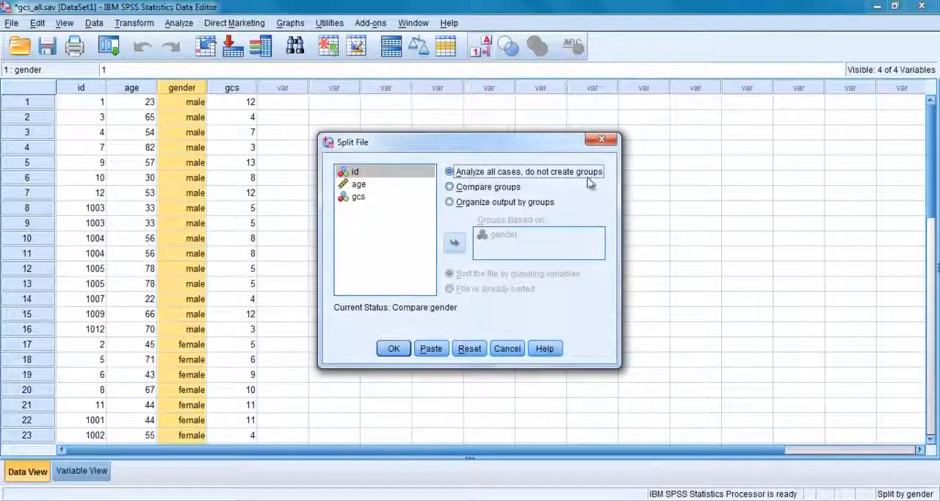
{"action": "left_click", "coordinate": [394, 348]}
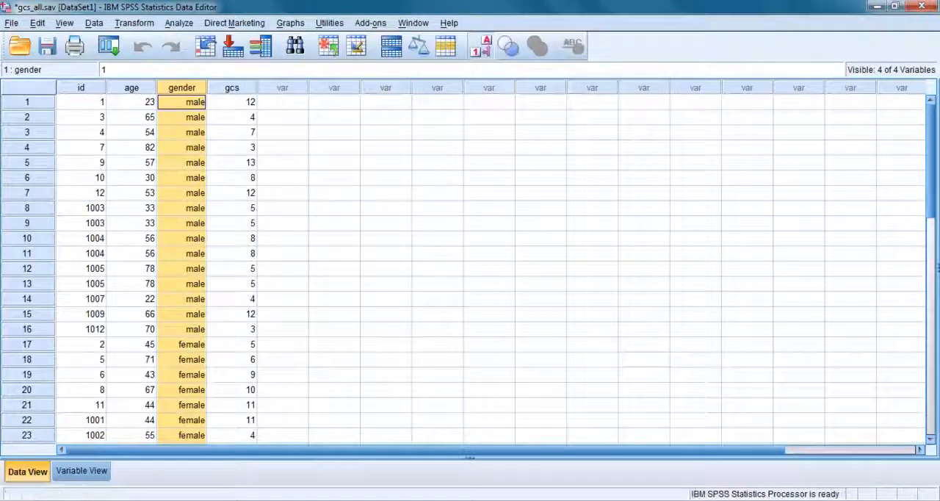
- Sort the cases by id again so males and females are interleaved
{"action": "left_click", "coordinate": [94, 24]}
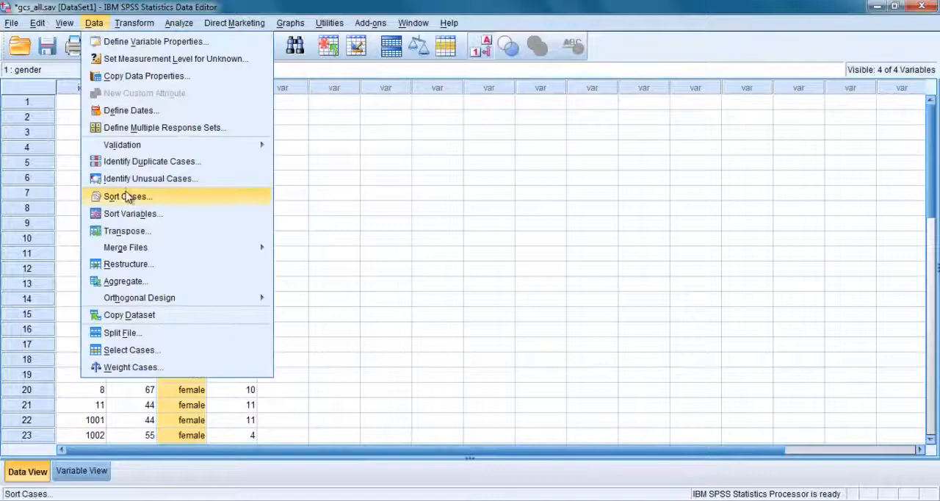
{"action": "left_click", "coordinate": [126, 197]}
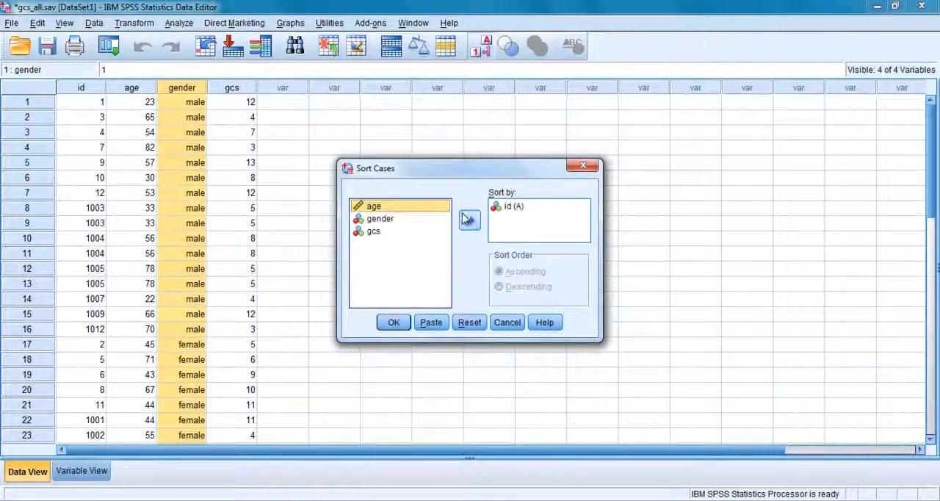
{"action": "left_click", "coordinate": [394, 322]}
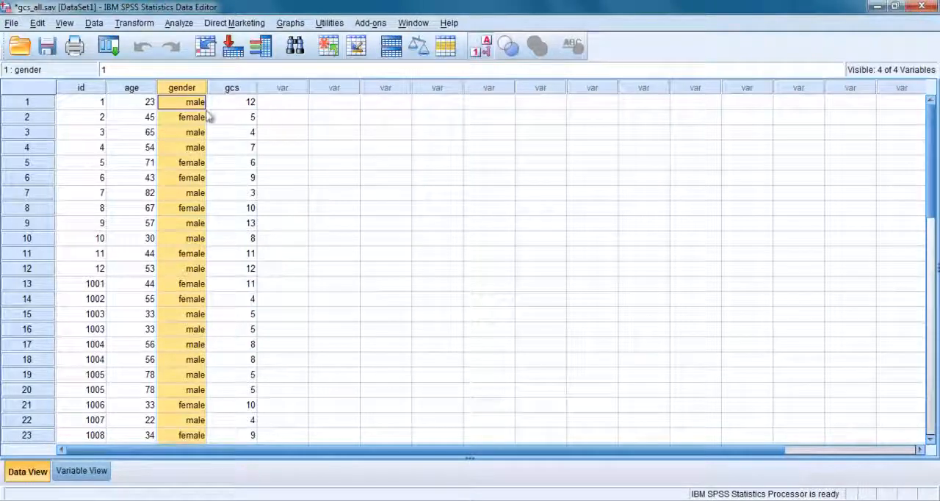
{"action": "mouse_move", "coordinate": [204, 223]}
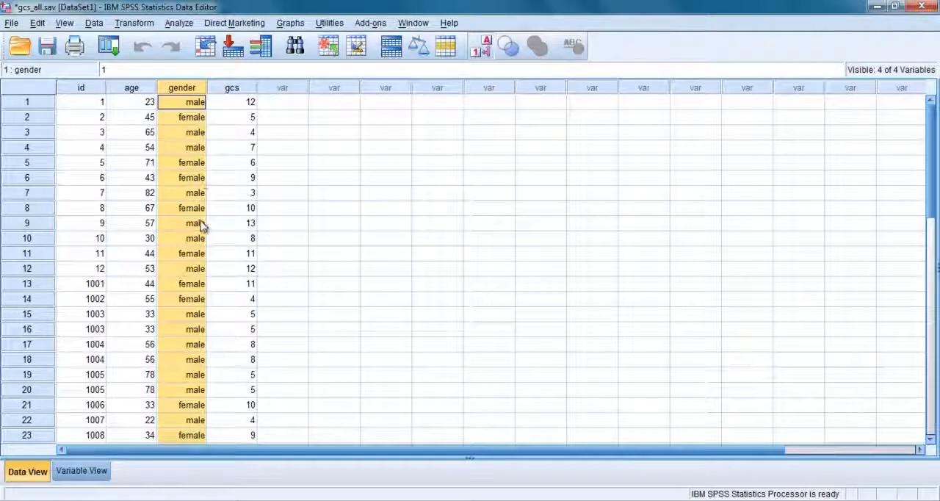
- Select cases where gender = 1, crossing out all non-matching rows
{"action": "left_click", "coordinate": [94, 23]}
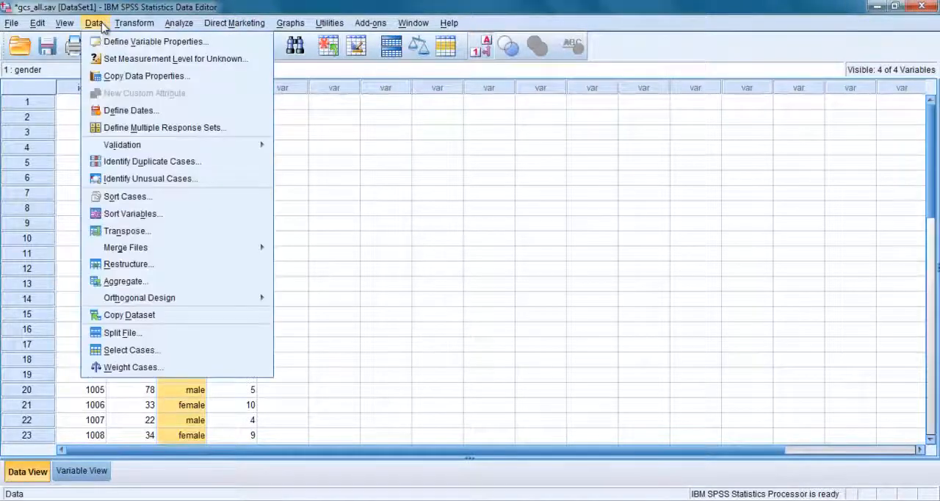
{"action": "mouse_move", "coordinate": [131, 350]}
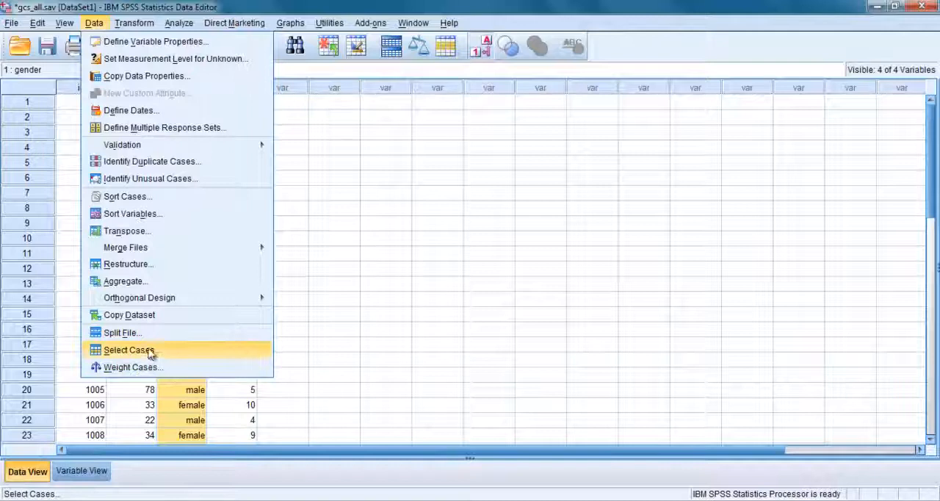
{"action": "left_click", "coordinate": [130, 350]}
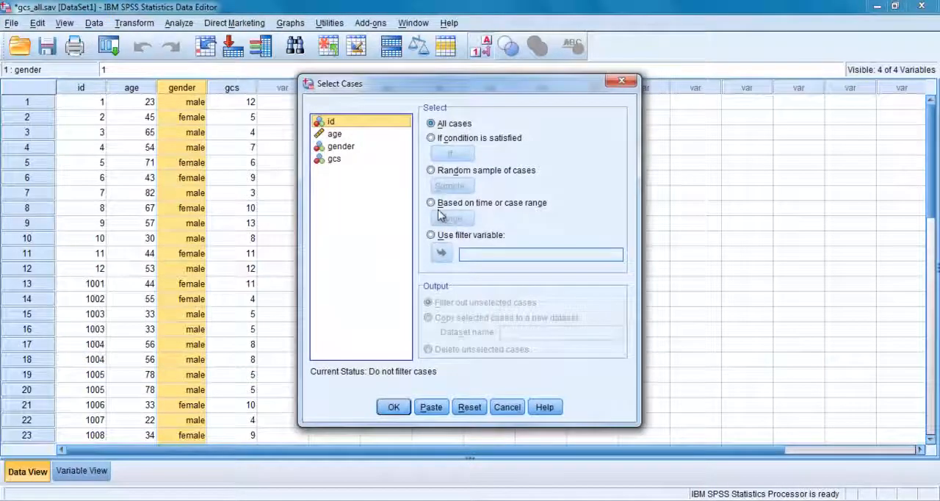
{"action": "left_click", "coordinate": [431, 138]}
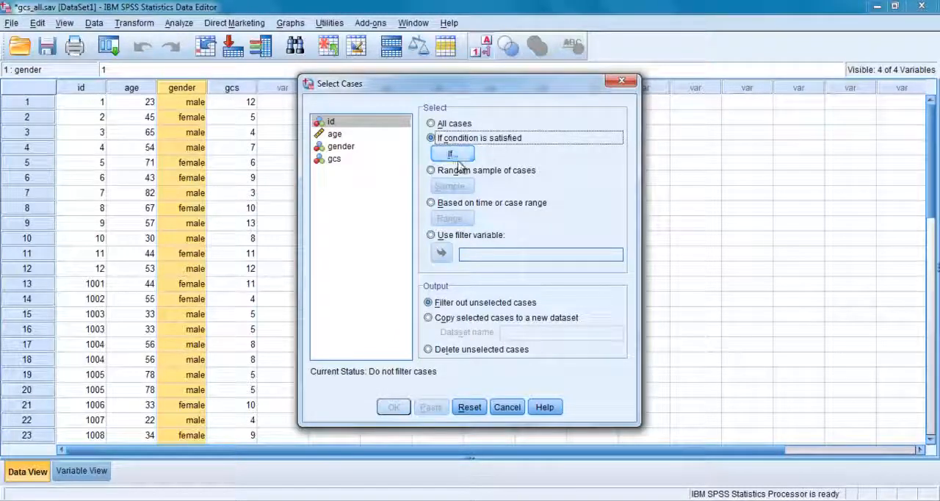
{"action": "left_click", "coordinate": [452, 154]}
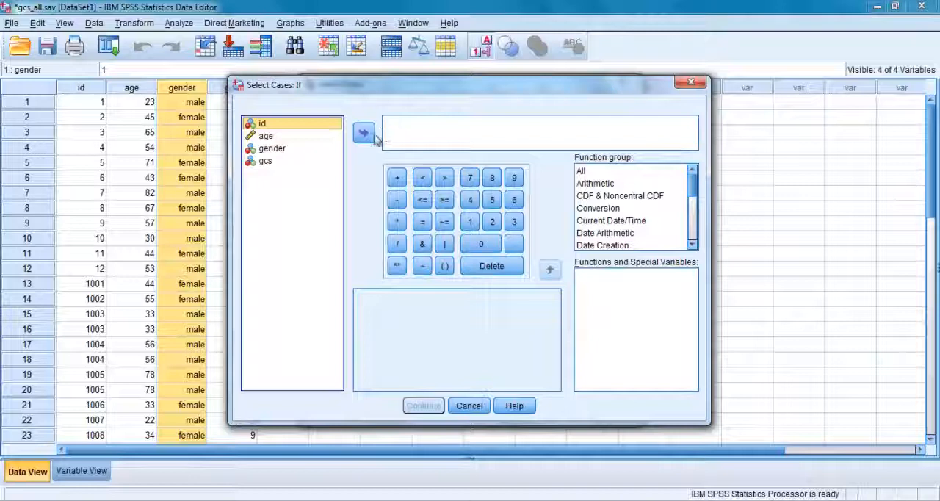
{"action": "left_click", "coordinate": [272, 147]}
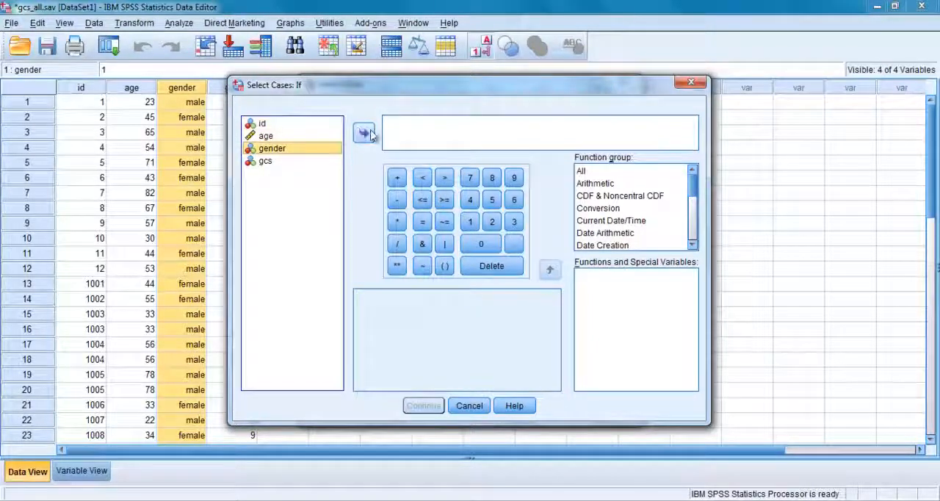
{"action": "left_click", "coordinate": [364, 133]}
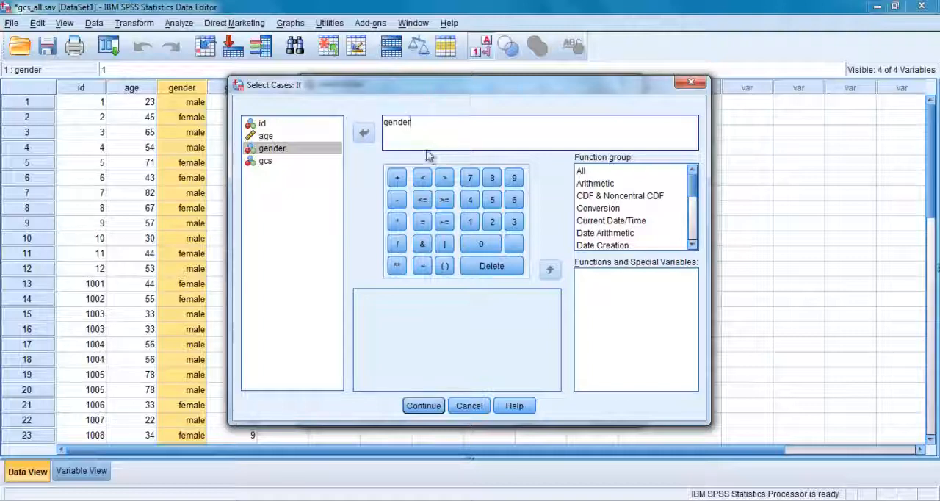
{"action": "left_click", "coordinate": [422, 221]}
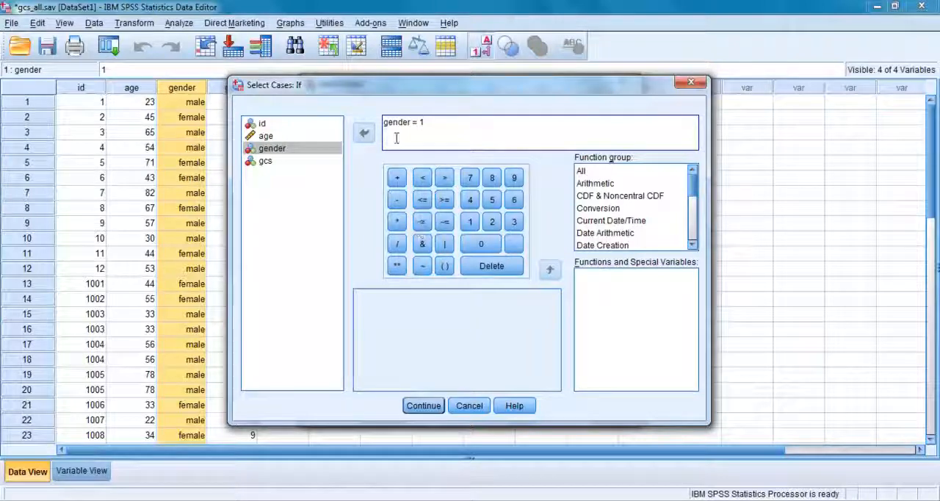
{"action": "mouse_move", "coordinate": [403, 361]}
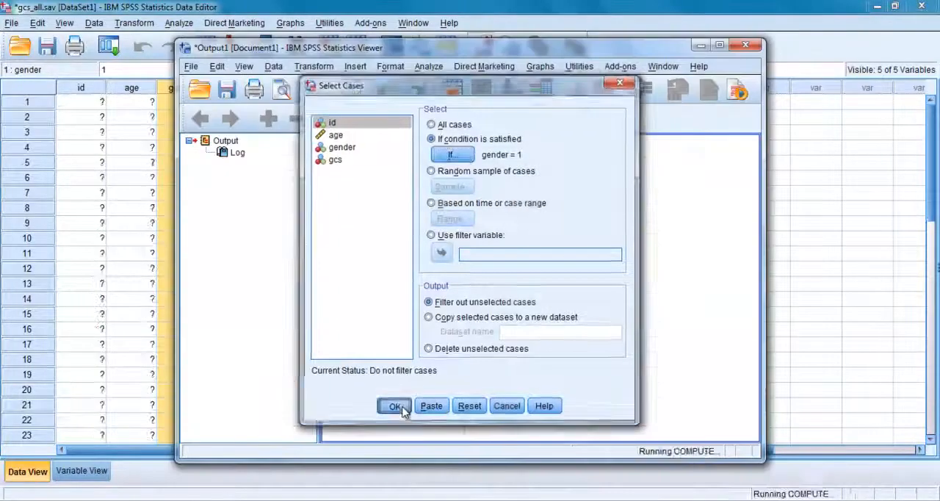
{"action": "left_click", "coordinate": [395, 405]}
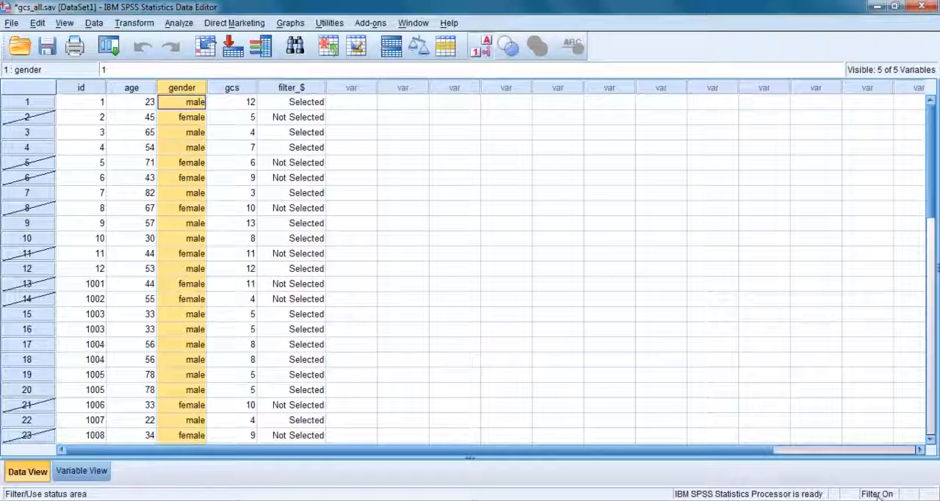
{"action": "mouse_move", "coordinate": [41, 126]}
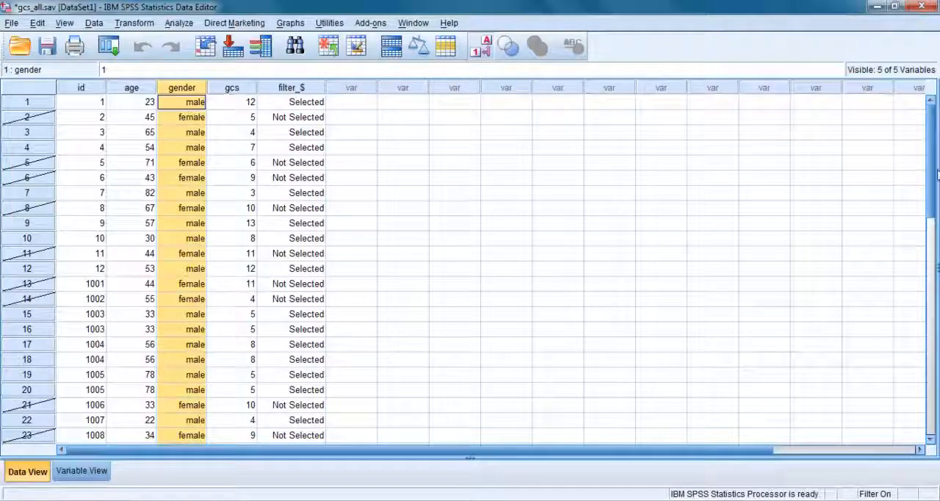
{"action": "scroll", "scroll_direction": "down", "scroll_amount": 3}
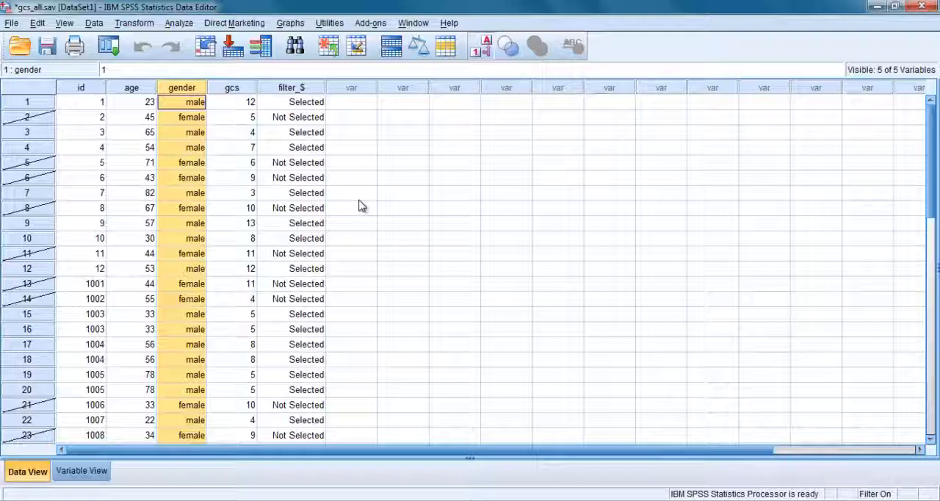
{"action": "mouse_move", "coordinate": [144, 109]}
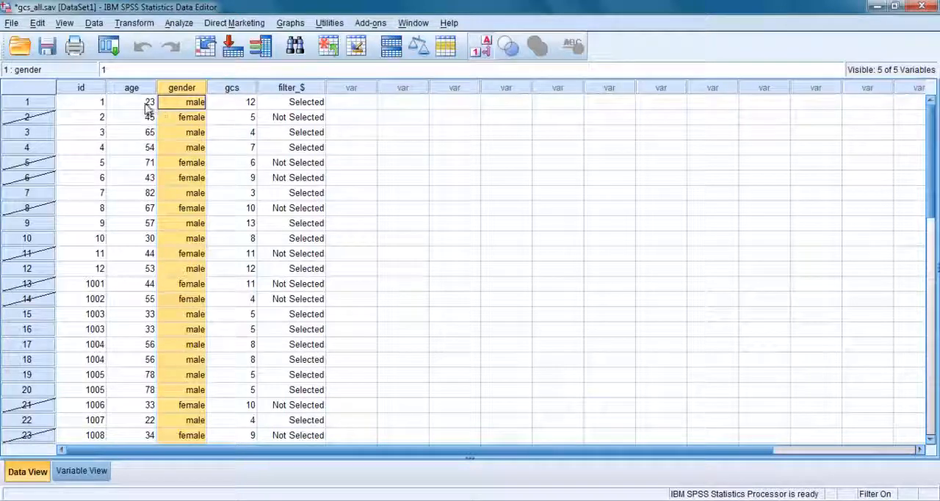
{"action": "mouse_move", "coordinate": [131, 127]}
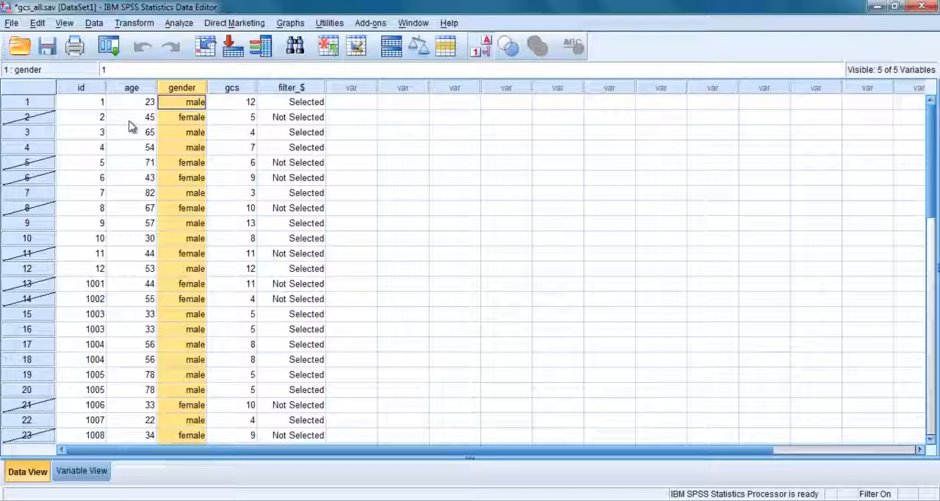
- Set Select Cases back to All cases so no rows are filtered out
{"action": "left_click", "coordinate": [94, 24]}
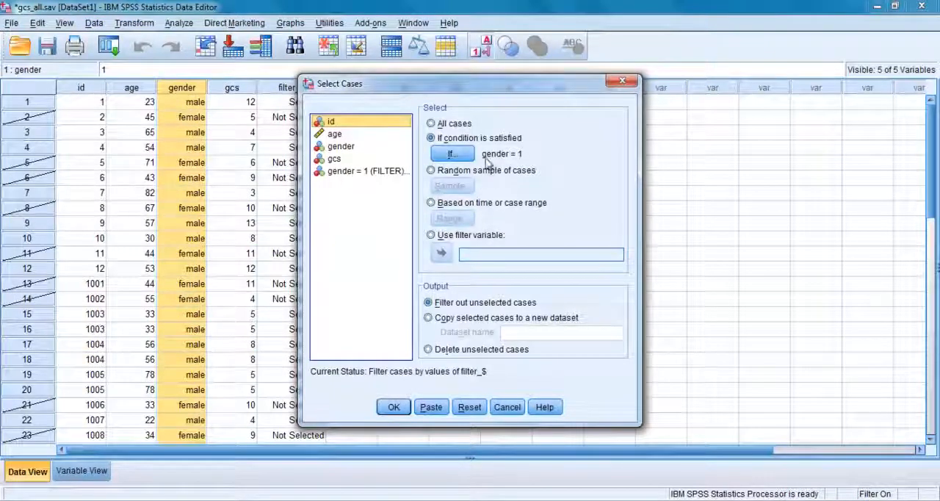
{"action": "left_click", "coordinate": [431, 123]}
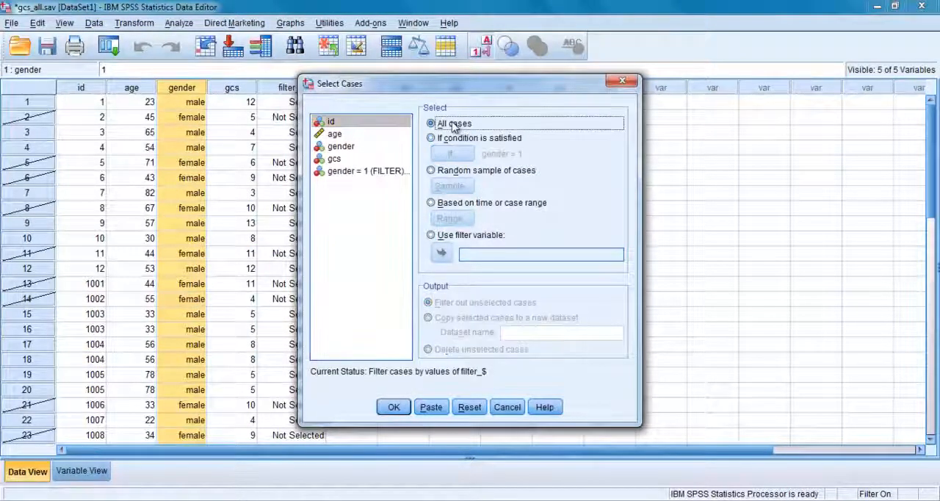
{"action": "left_click", "coordinate": [394, 407]}
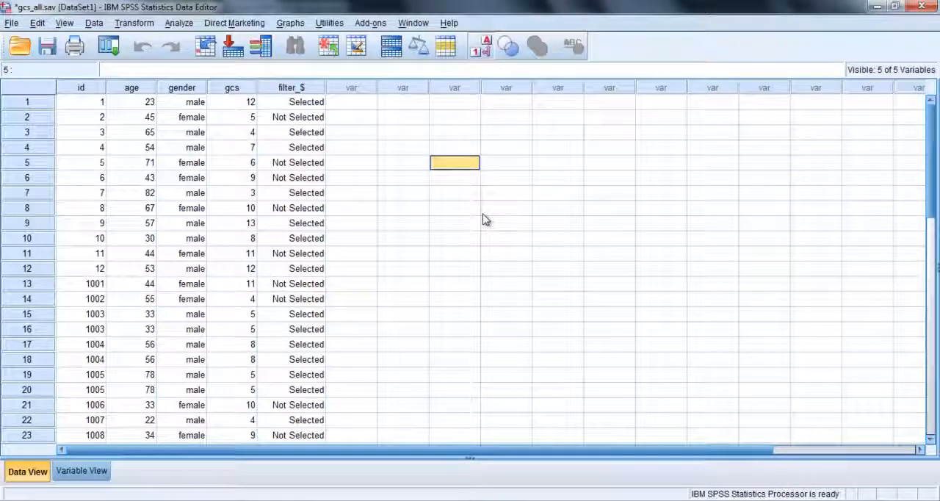
{"action": "mouse_move", "coordinate": [341, 76]}
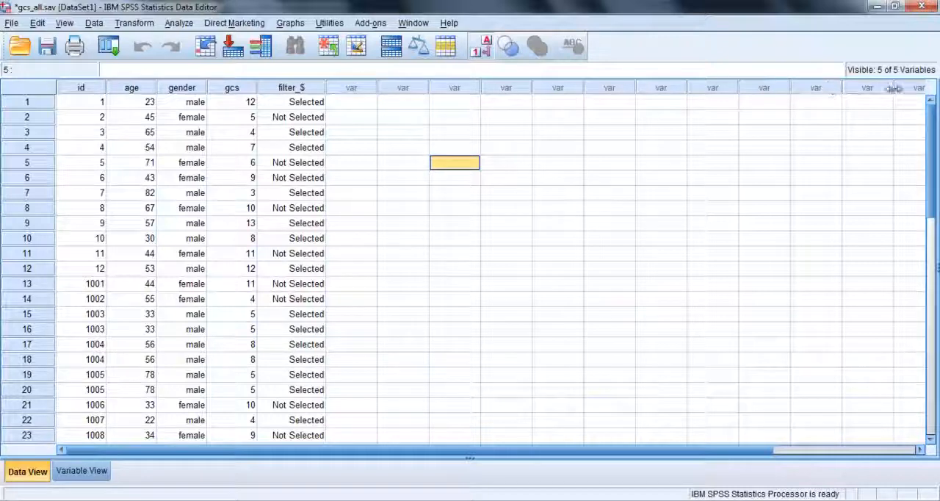
{"action": "mouse_move", "coordinate": [368, 267]}
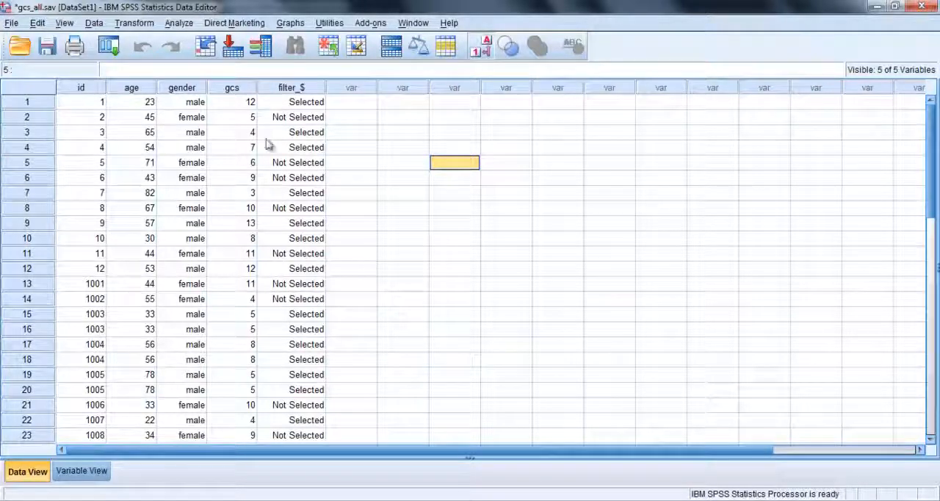
{"action": "mouse_move", "coordinate": [317, 154]}
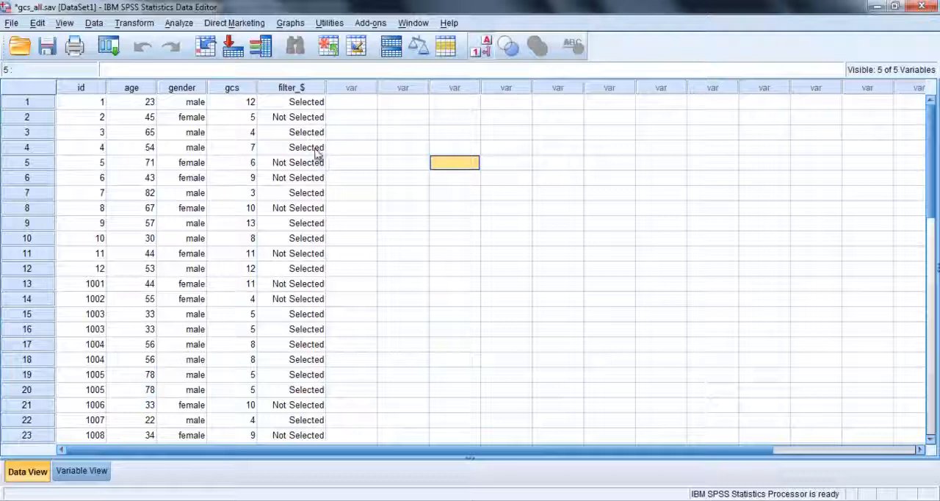
- Open the survey4ED.sav data file with its 134 variables in the Data Editor
{"action": "left_click", "coordinate": [12, 23]}
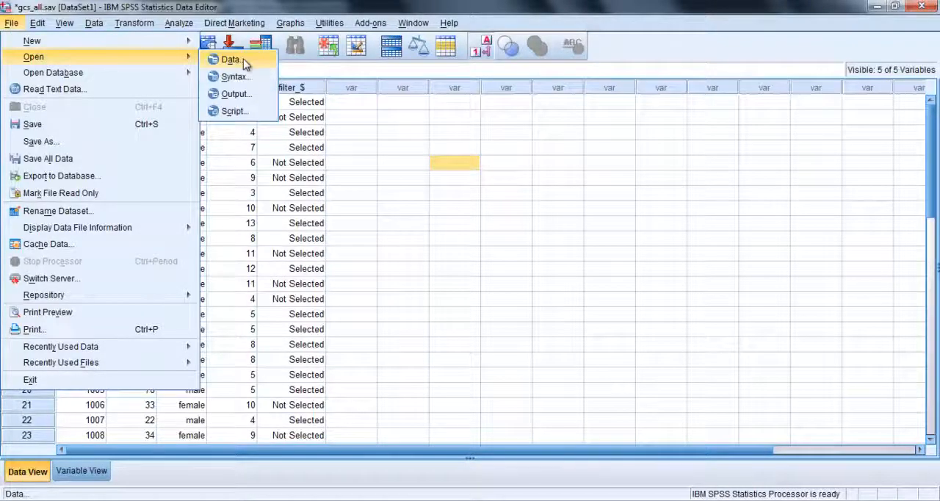
{"action": "left_click", "coordinate": [230, 59]}
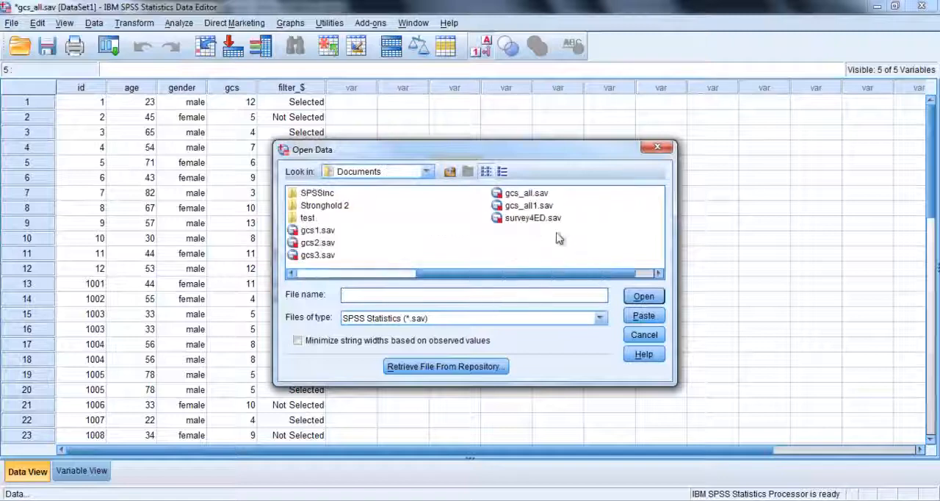
{"action": "left_click", "coordinate": [531, 218]}
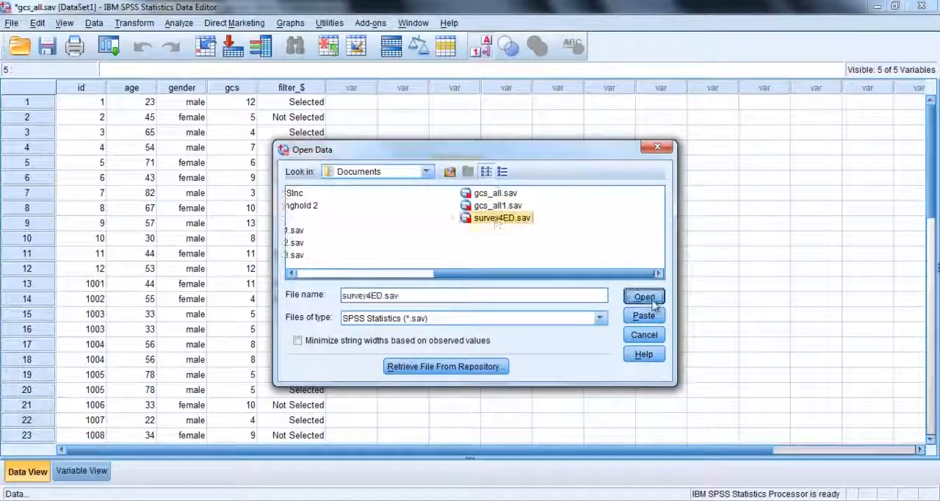
{"action": "left_click", "coordinate": [643, 297]}
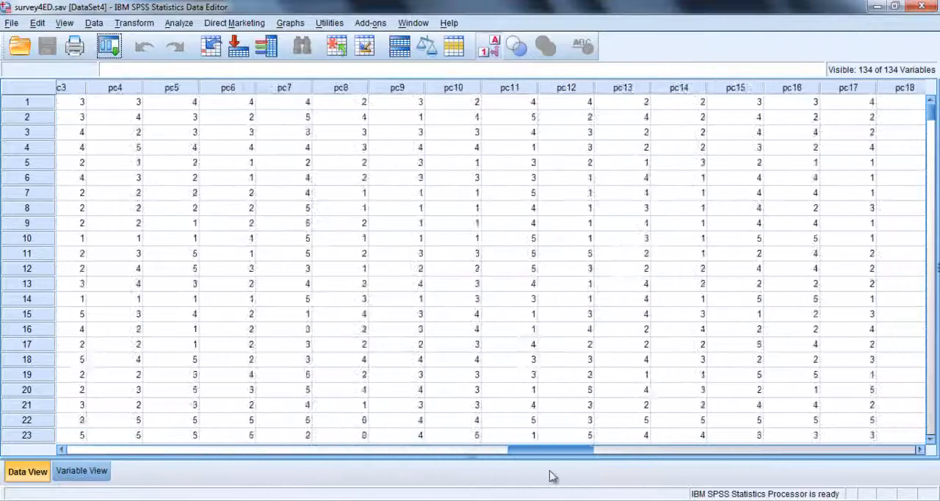
{"action": "scroll", "scroll_direction": "right", "scroll_amount": 3}
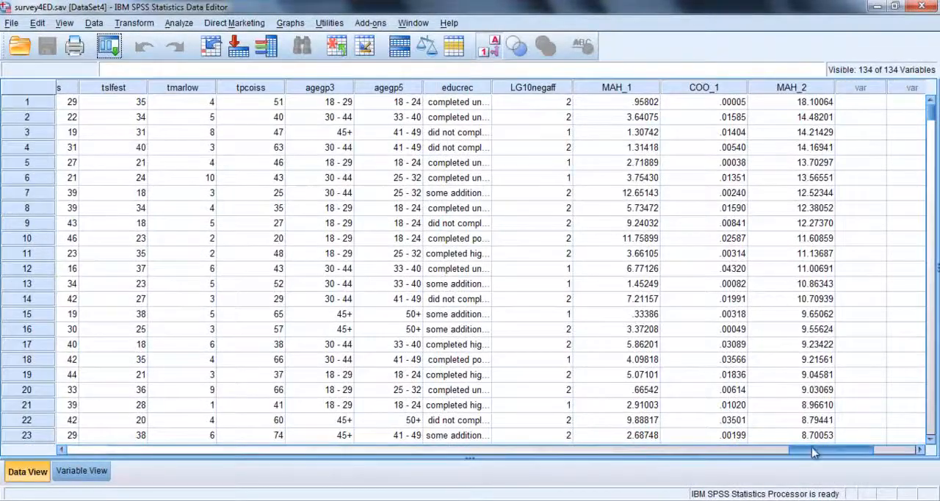
{"action": "left_click_drag", "start_coordinate": [808, 449], "coordinate": [309, 449]}
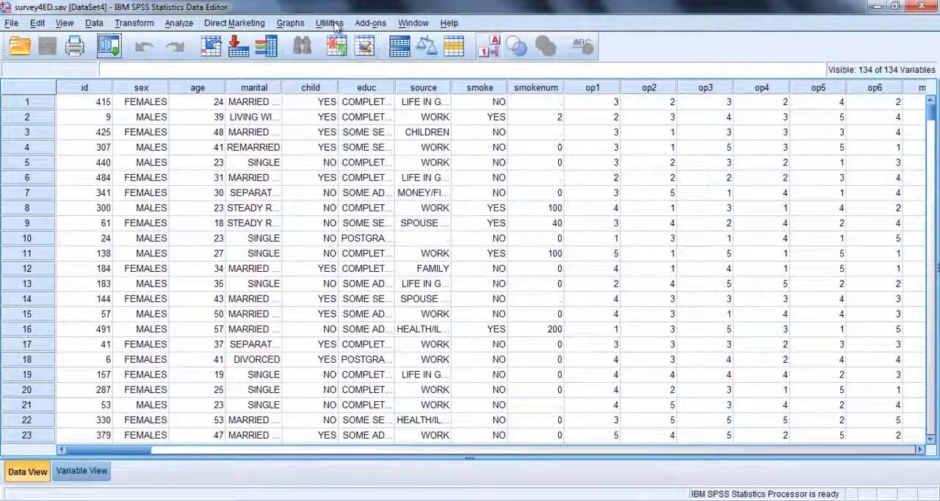
- In Define Variable Sets, select the demographic variables down to smokenum plus the scale totals
{"action": "left_click", "coordinate": [329, 23]}
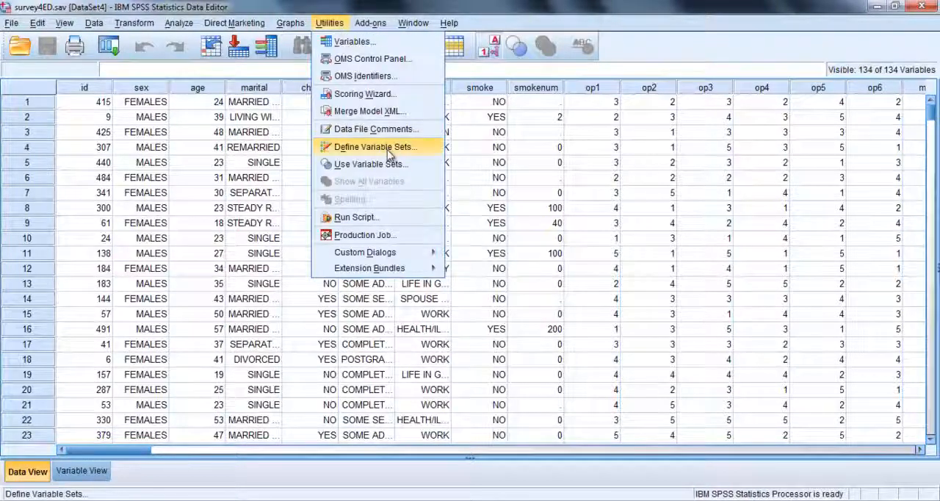
{"action": "left_click", "coordinate": [373, 147]}
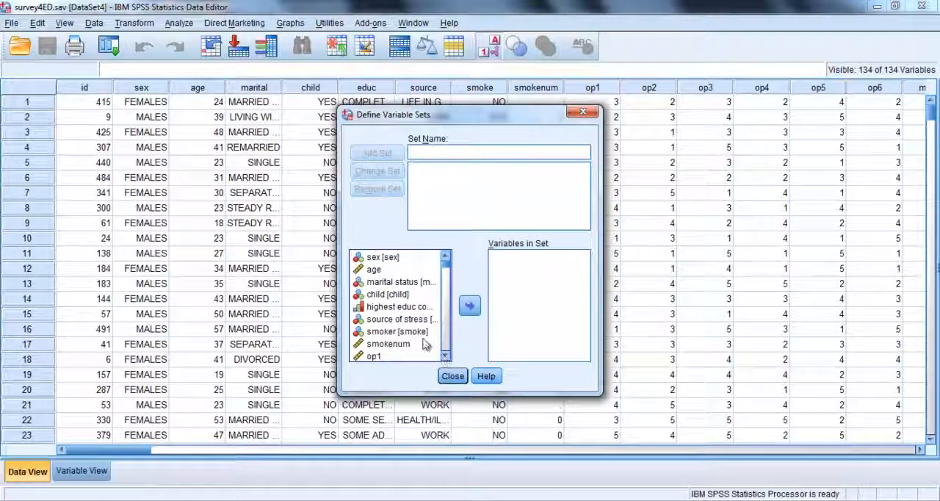
{"action": "left_click", "coordinate": [388, 344]}
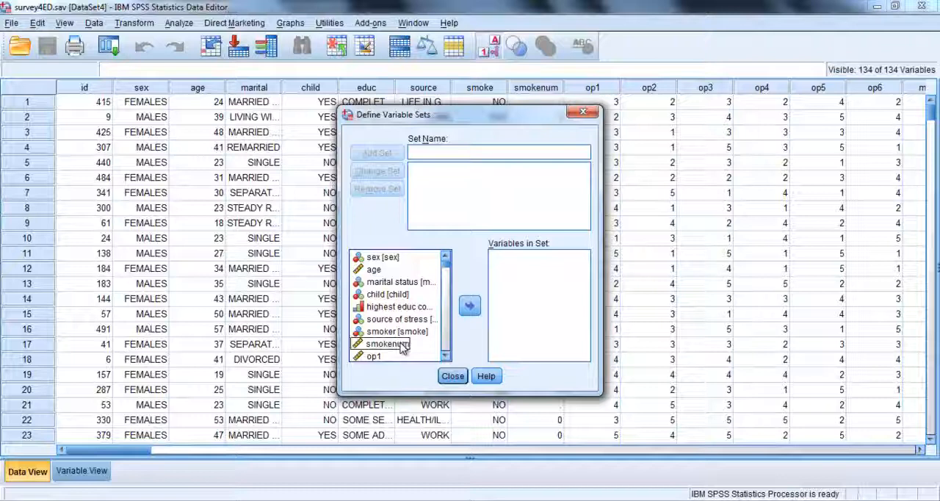
{"action": "left_click", "coordinate": [382, 256]}
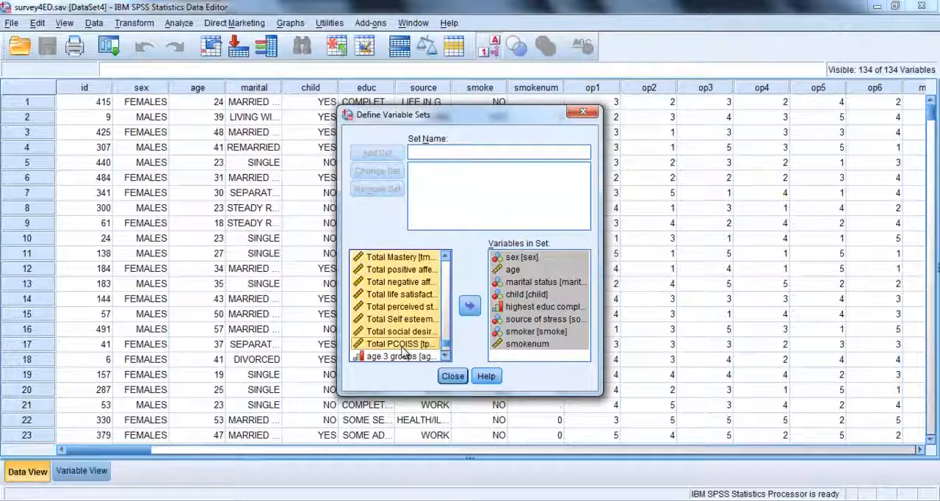
{"action": "left_click", "coordinate": [470, 306]}
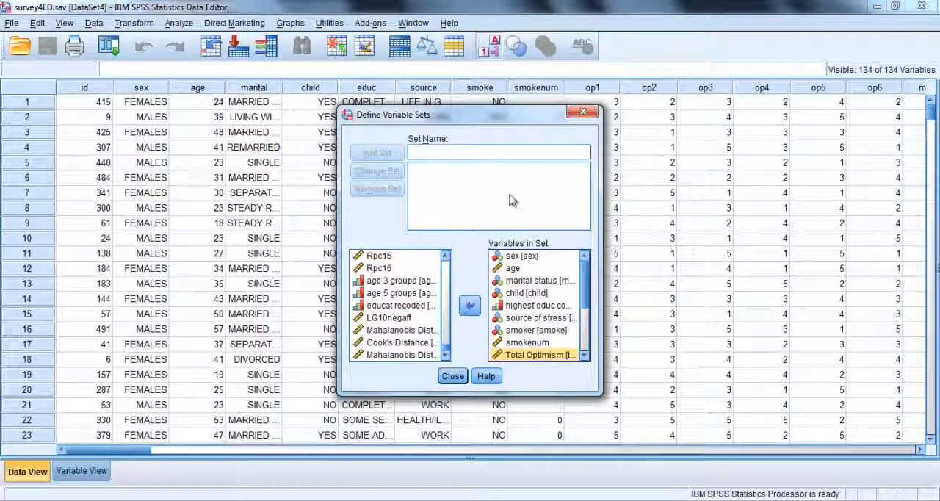
- Name the set Totals, add it, and close the variable sets editor
{"action": "type", "text": "T"}
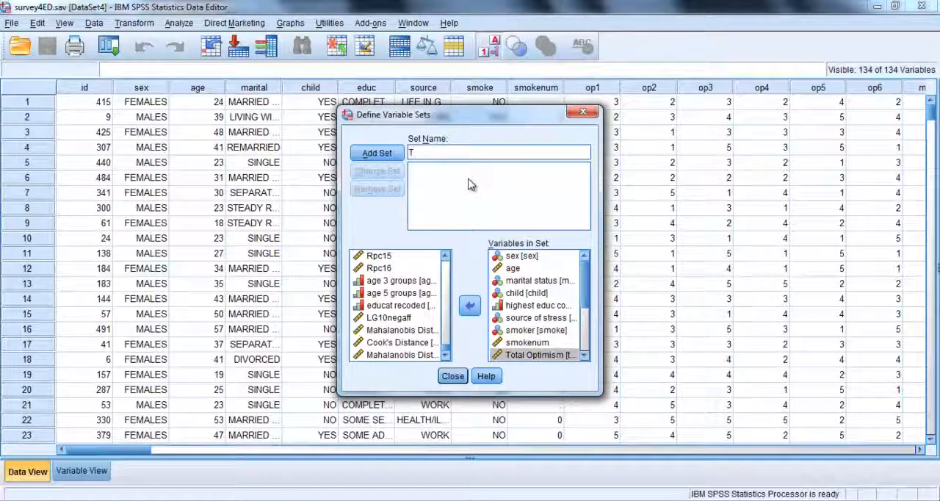
{"action": "type", "text": "otals"}
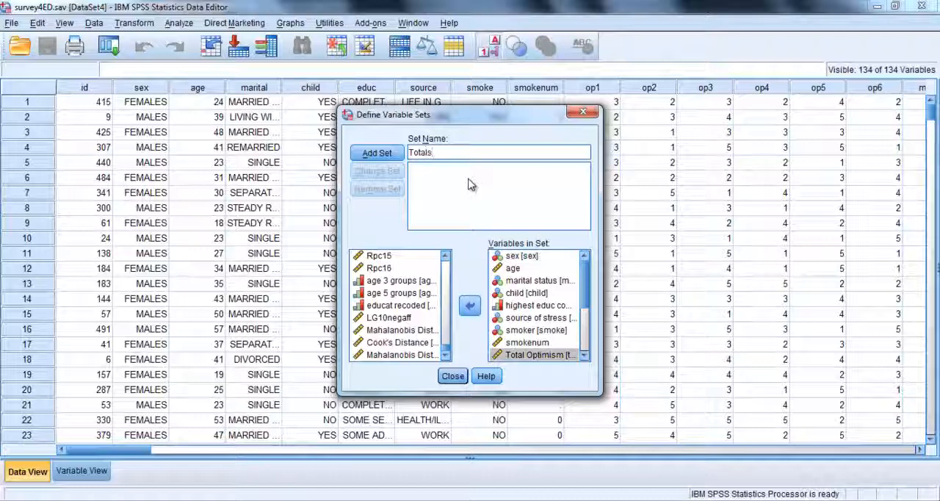
{"action": "left_click", "coordinate": [376, 153]}
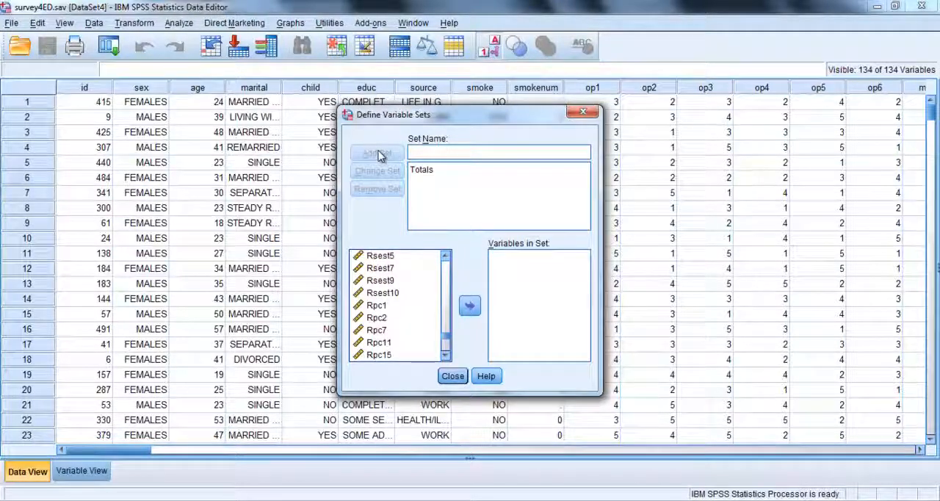
{"action": "left_click", "coordinate": [452, 376]}
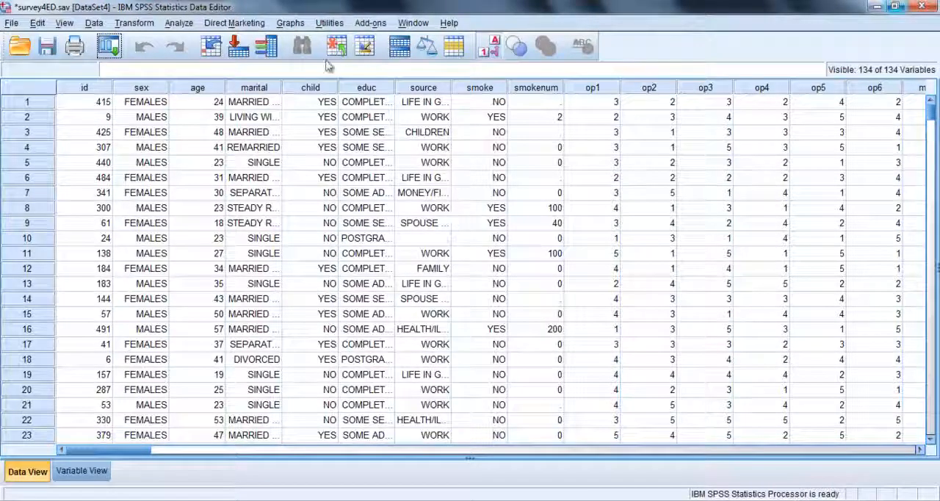
- Apply only the Totals variable set so the grid shows its 17 variables
{"action": "left_click", "coordinate": [329, 24]}
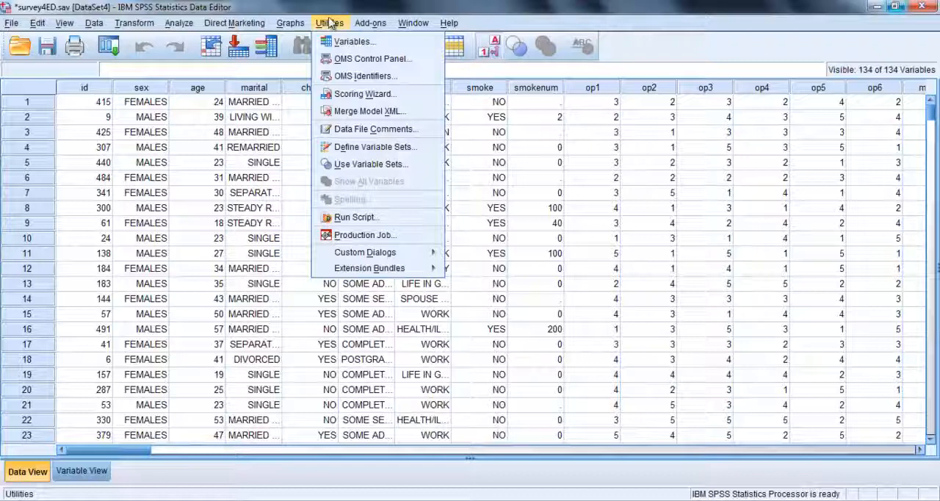
{"action": "mouse_move", "coordinate": [371, 165]}
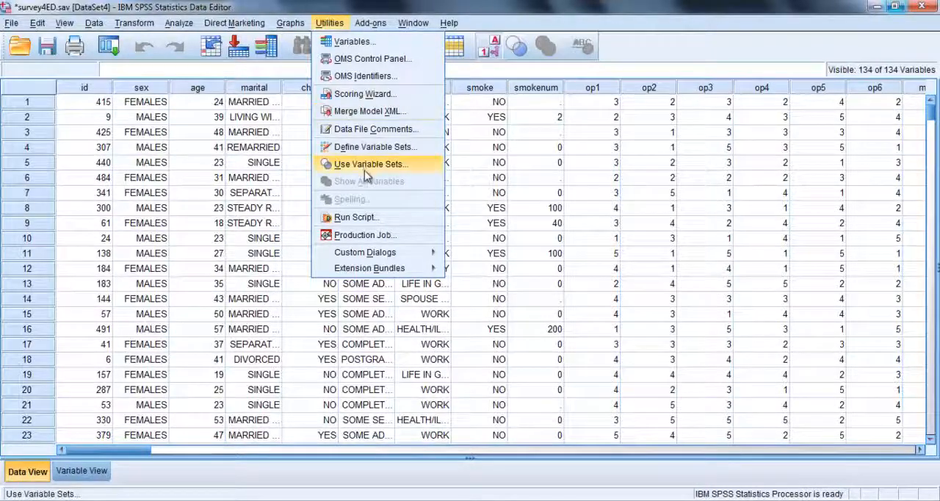
{"action": "left_click", "coordinate": [370, 164]}
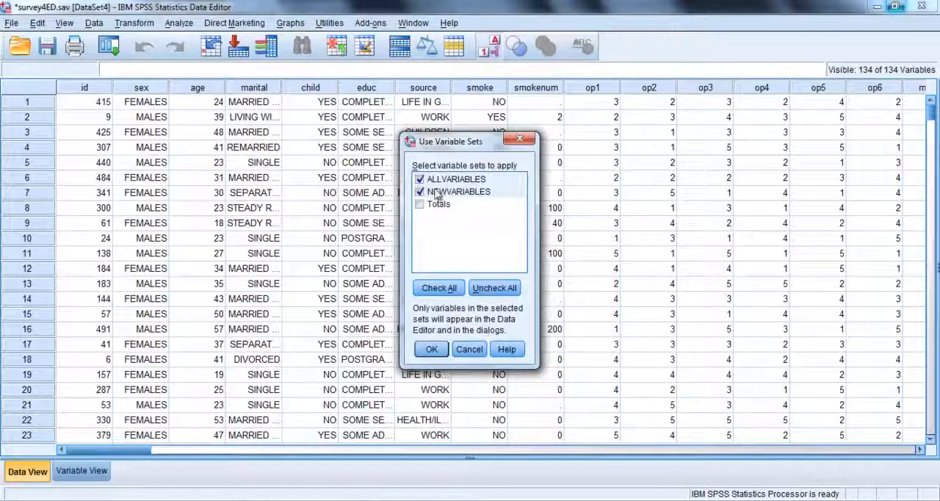
{"action": "left_click", "coordinate": [420, 204]}
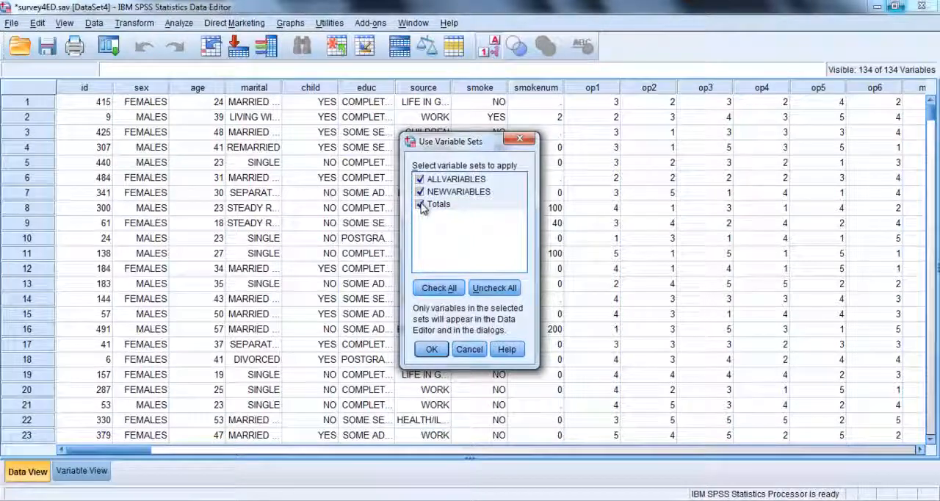
{"action": "left_click", "coordinate": [421, 205]}
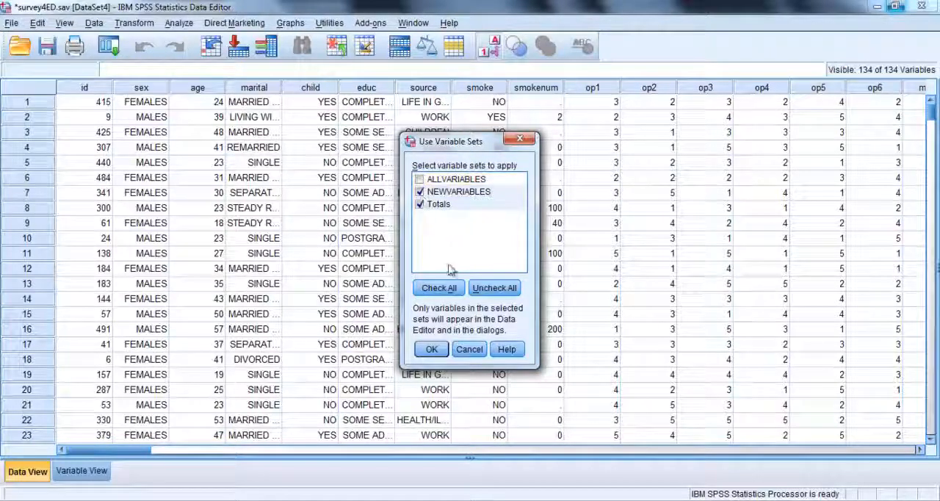
{"action": "left_click", "coordinate": [432, 349]}
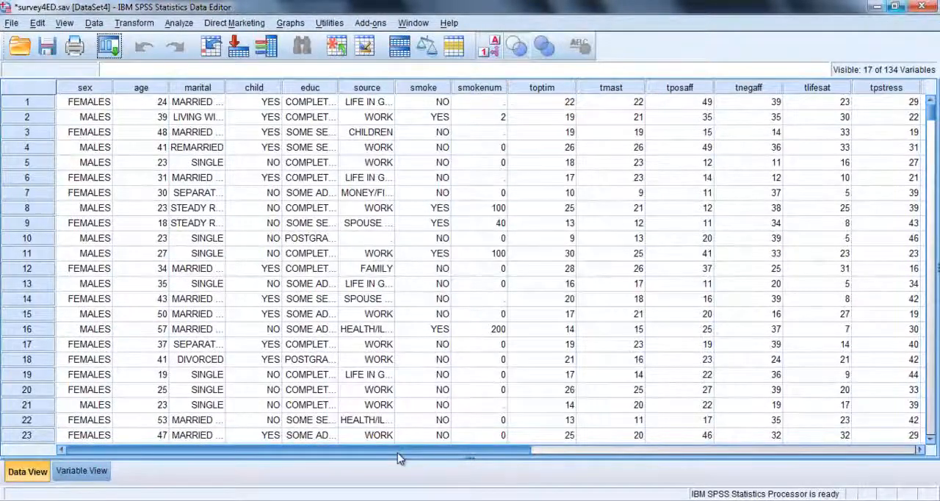
{"action": "scroll", "scroll_direction": "right", "scroll_amount": 3}
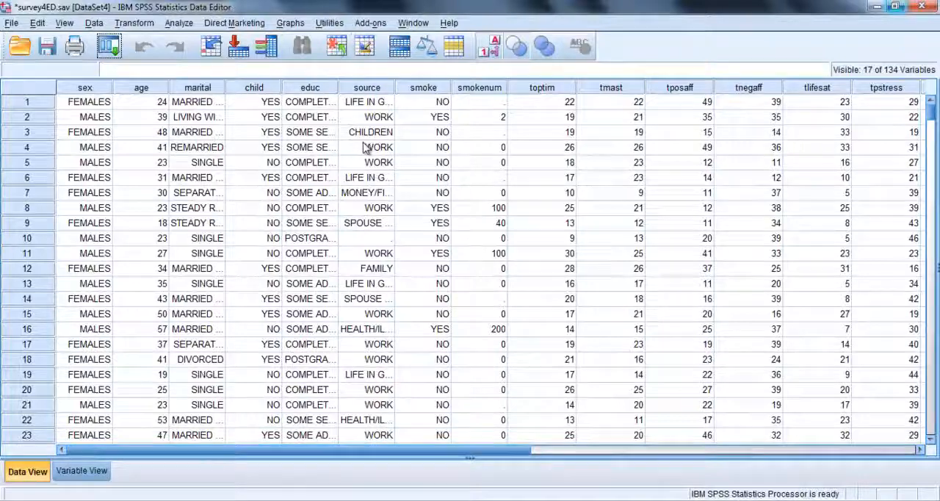
- Re-enable ALLVARIABLES so all 134 variables show again
{"action": "left_click", "coordinate": [329, 23]}
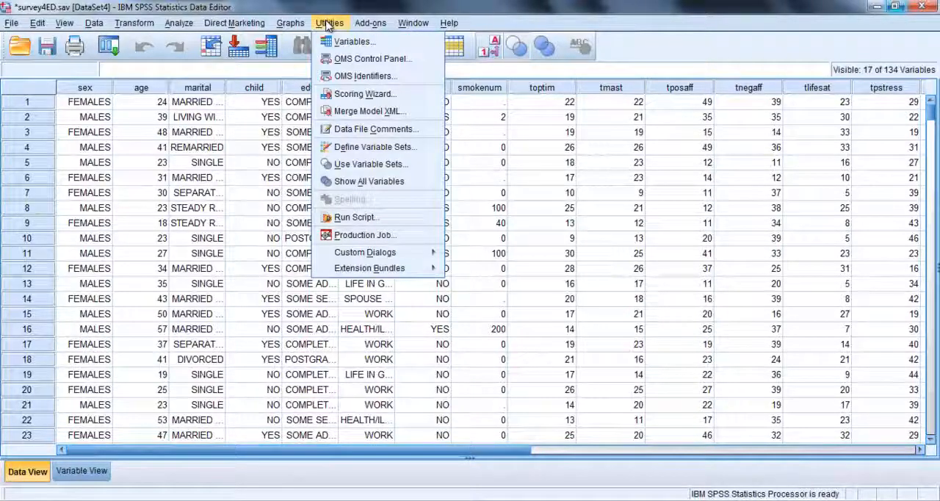
{"action": "left_click", "coordinate": [371, 165]}
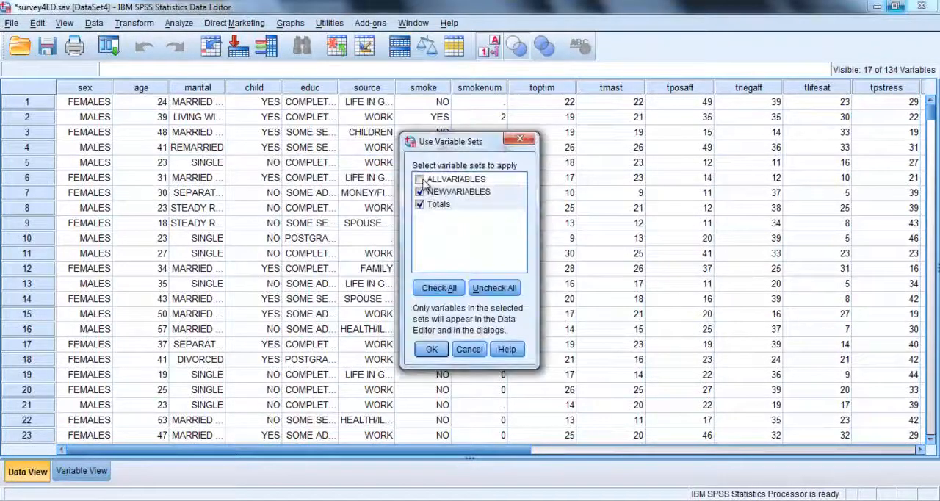
{"action": "left_click", "coordinate": [421, 180]}
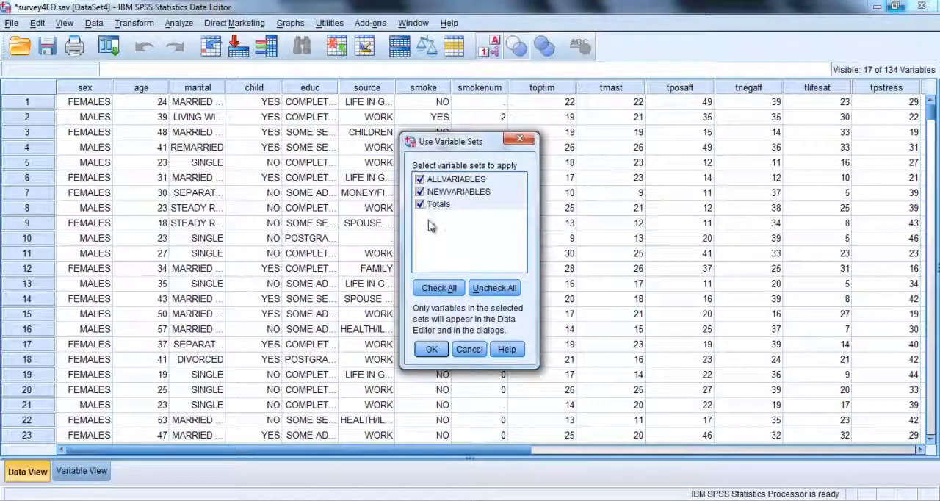
{"action": "left_click", "coordinate": [432, 349]}
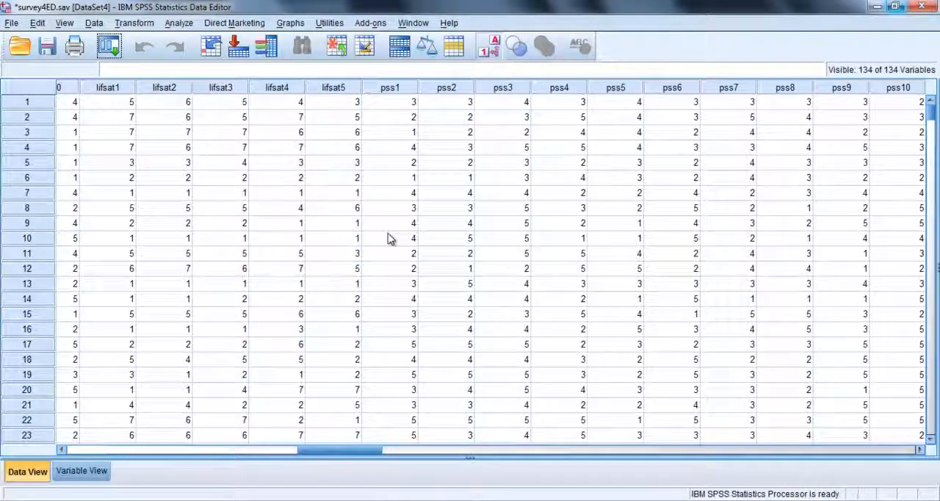
{"action": "mouse_move", "coordinate": [385, 214]}
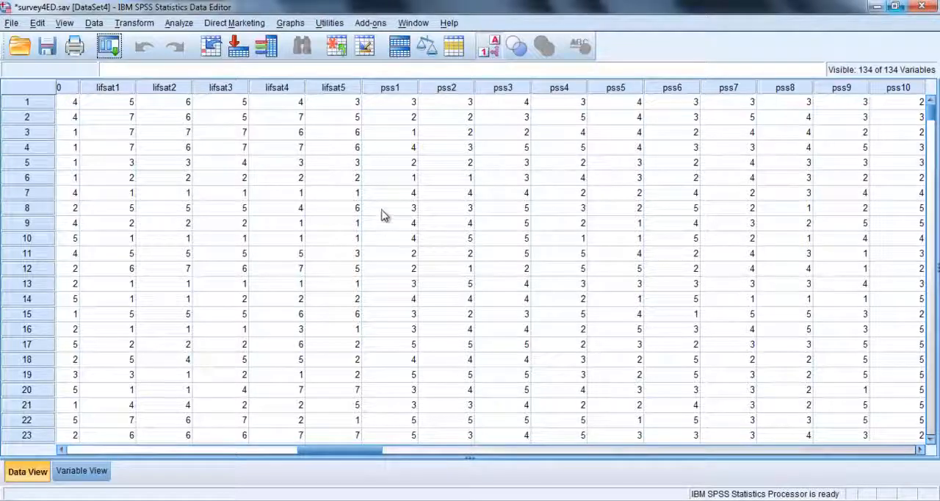
- Add the data file comment "my comments" and view it under File Information in the output
{"action": "left_click", "coordinate": [329, 24]}
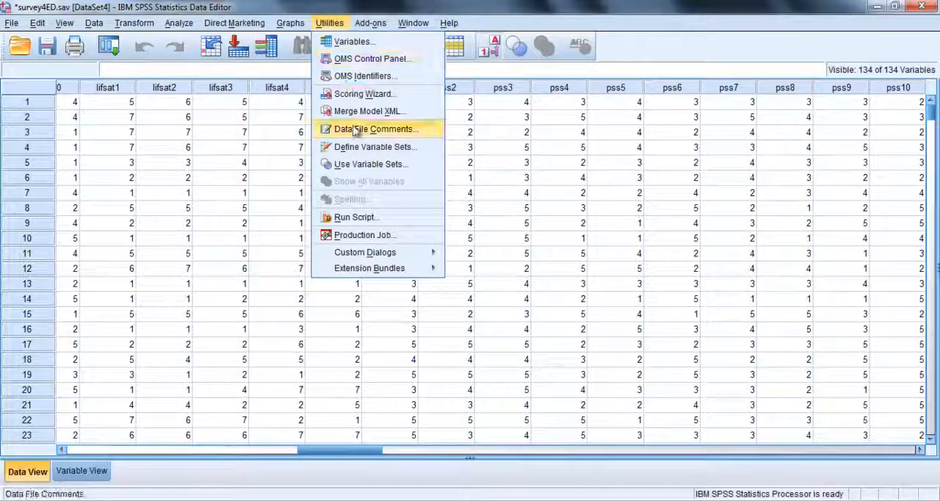
{"action": "left_click", "coordinate": [376, 130]}
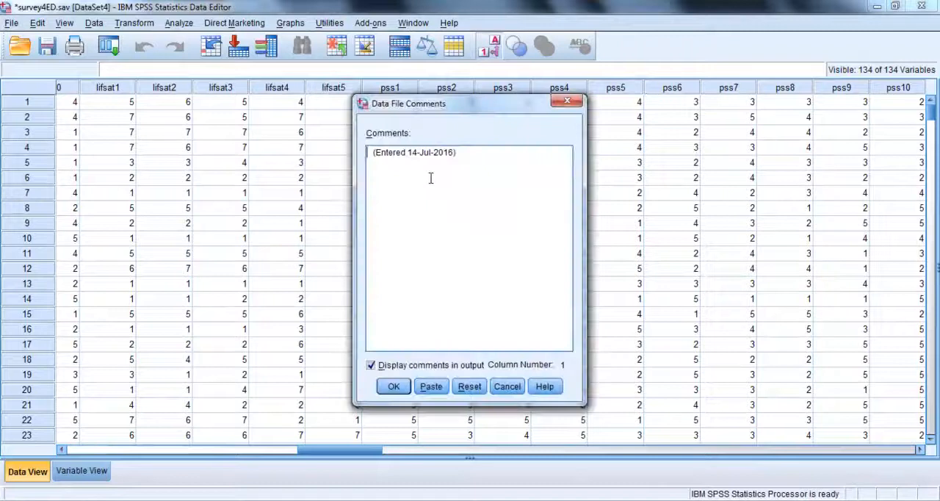
{"action": "type", "text": "my comments"}
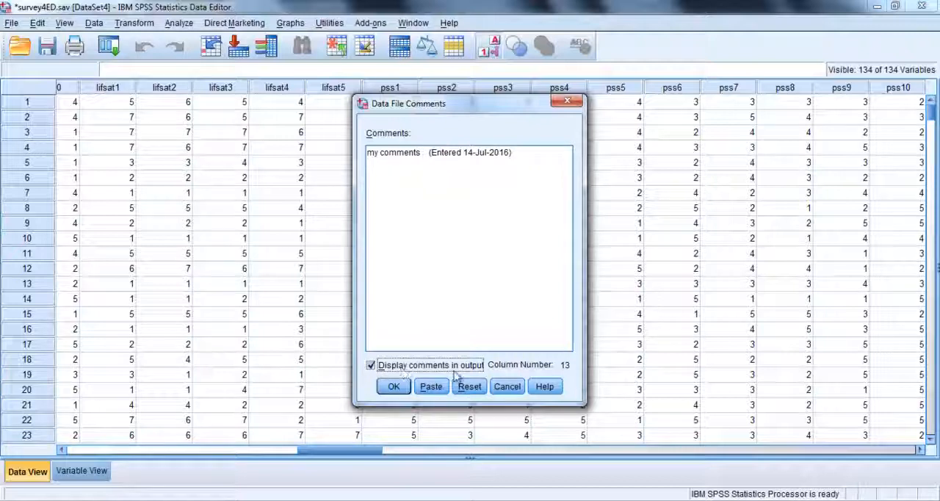
{"action": "left_click", "coordinate": [394, 386]}
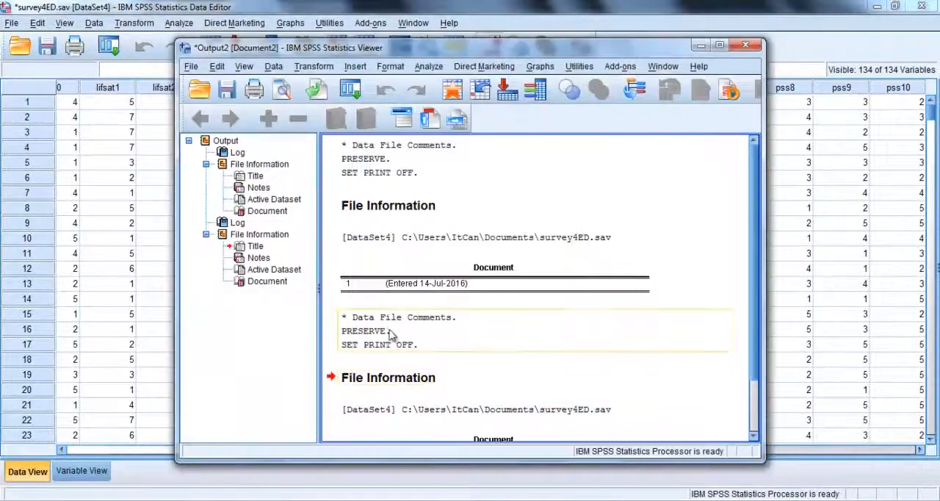
{"action": "scroll", "scroll_direction": "down", "scroll_amount": 3}
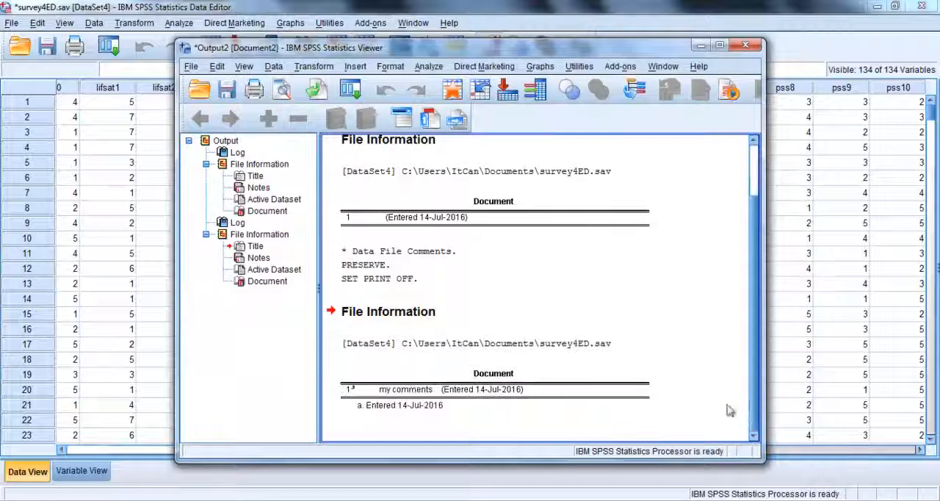
{"action": "mouse_move", "coordinate": [447, 400]}
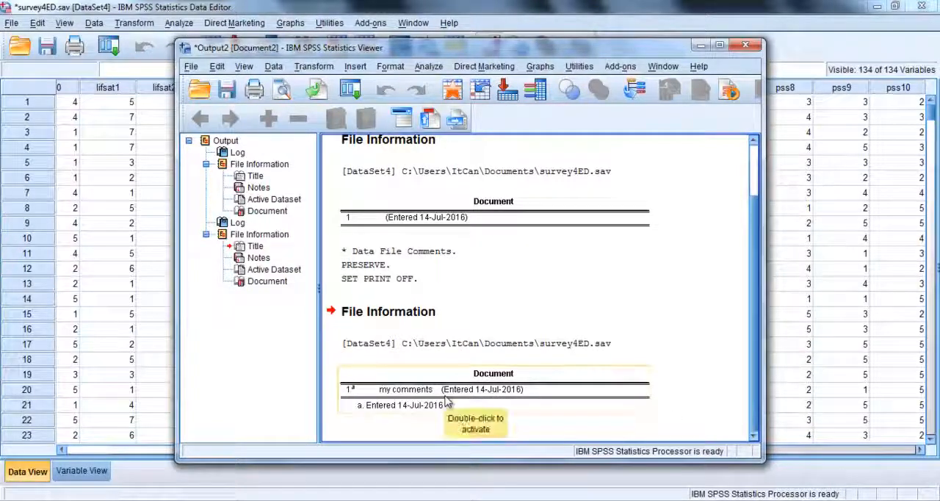
{"action": "mouse_move", "coordinate": [336, 7]}
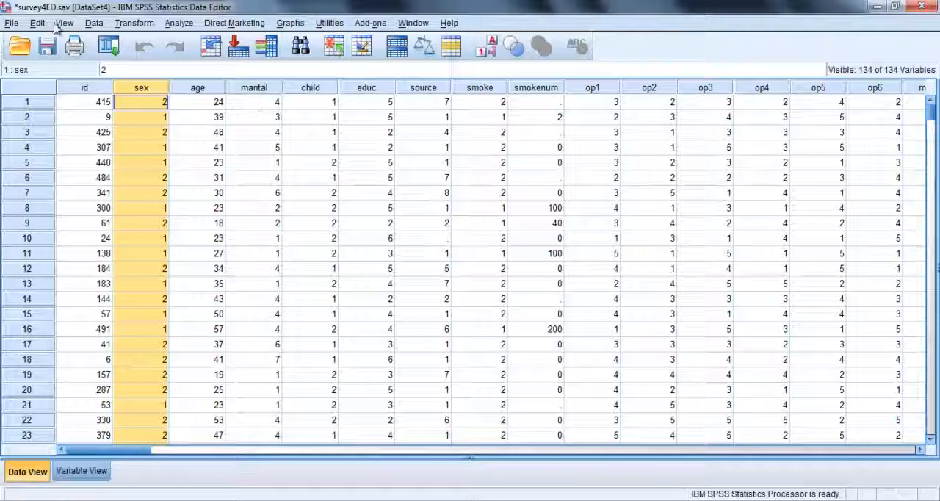
{"action": "left_click", "coordinate": [65, 24]}
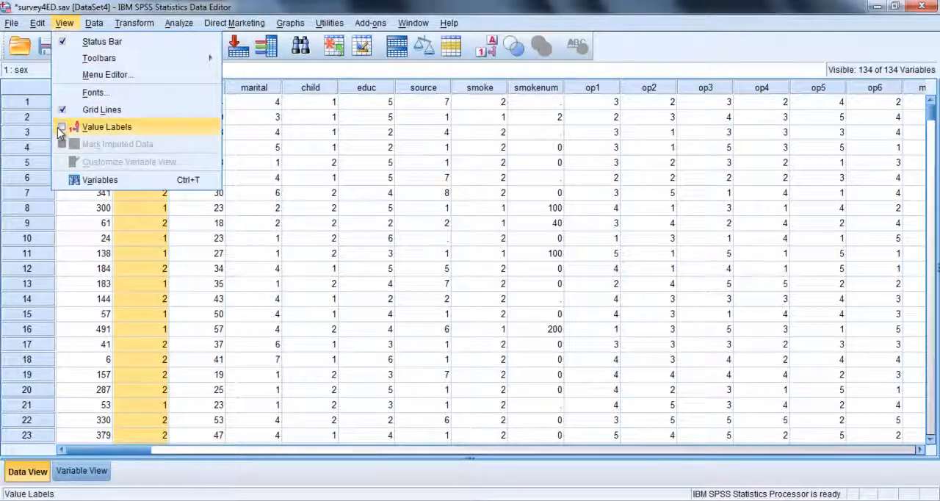
{"action": "left_click", "coordinate": [105, 127]}
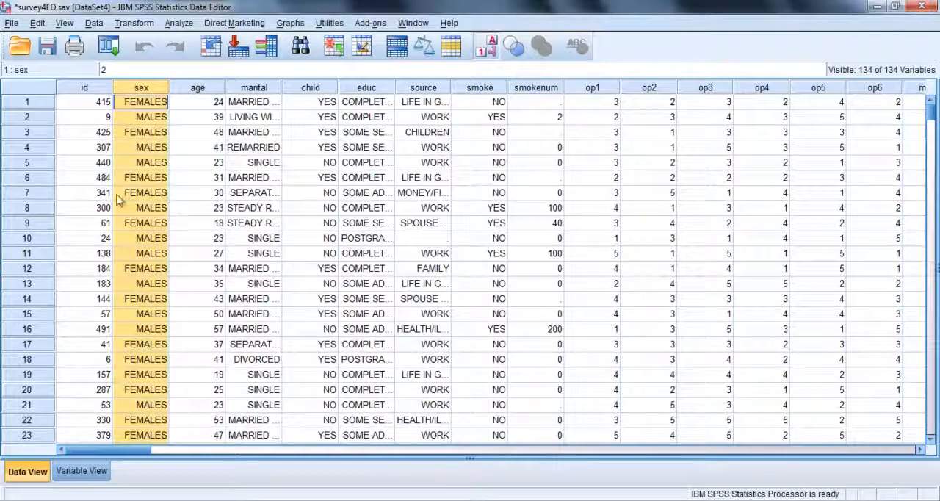
{"action": "left_click", "coordinate": [65, 23]}
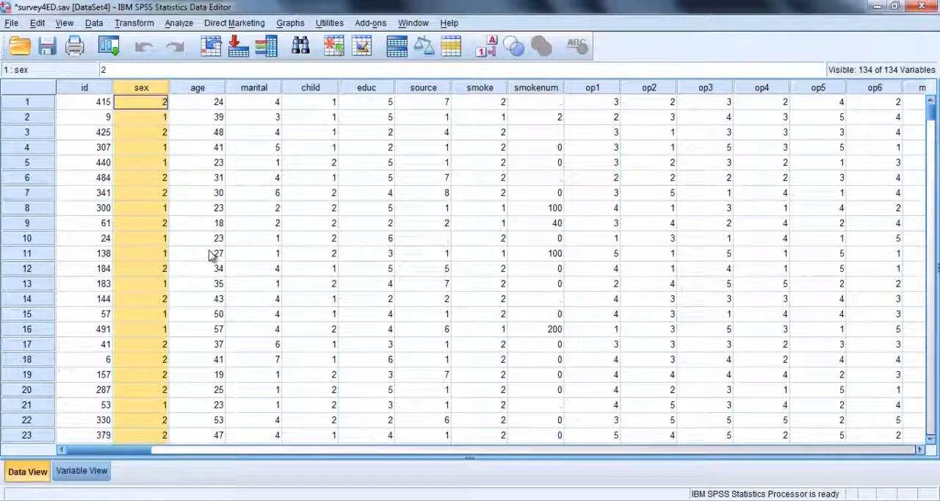
{"action": "mouse_move", "coordinate": [490, 45]}
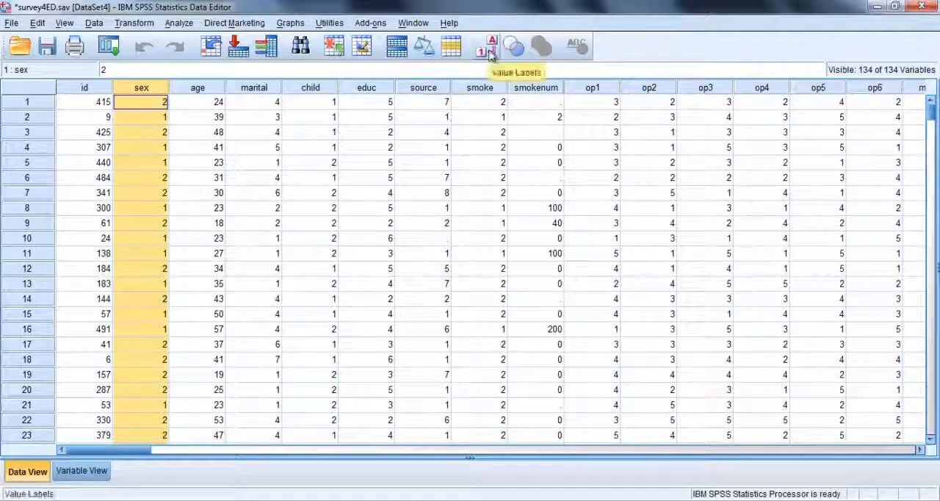
{"action": "left_click", "coordinate": [491, 45]}
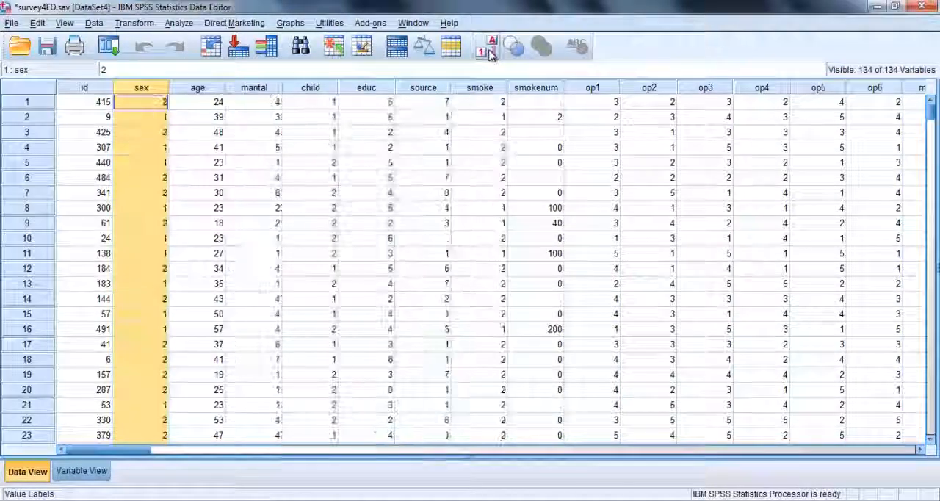